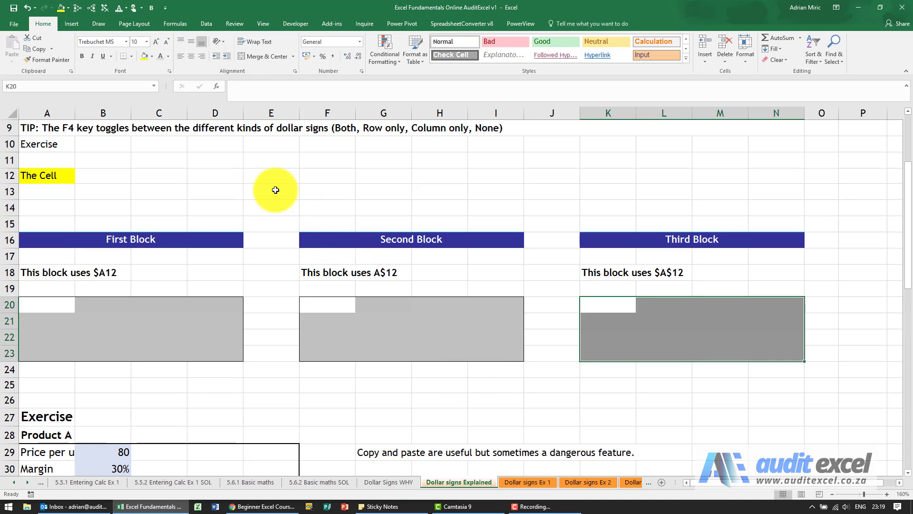
mouse_move(227, 193)
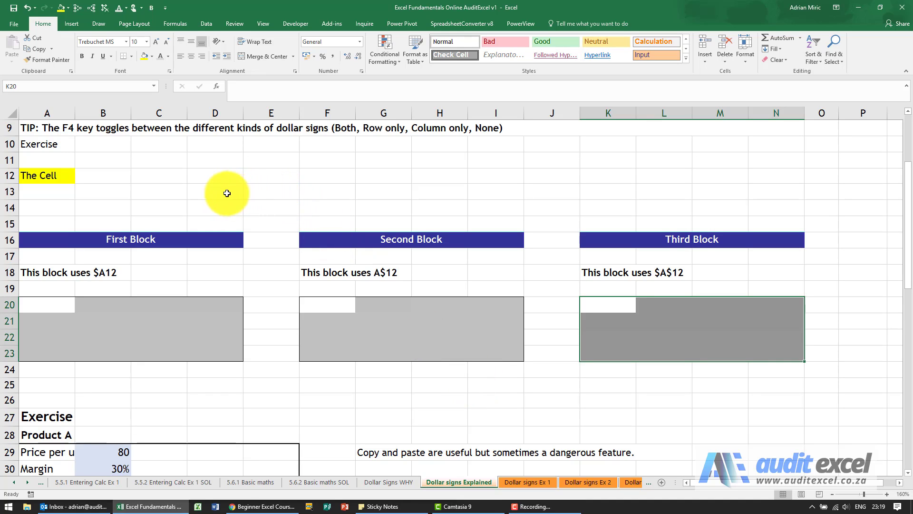
mouse_move(197, 200)
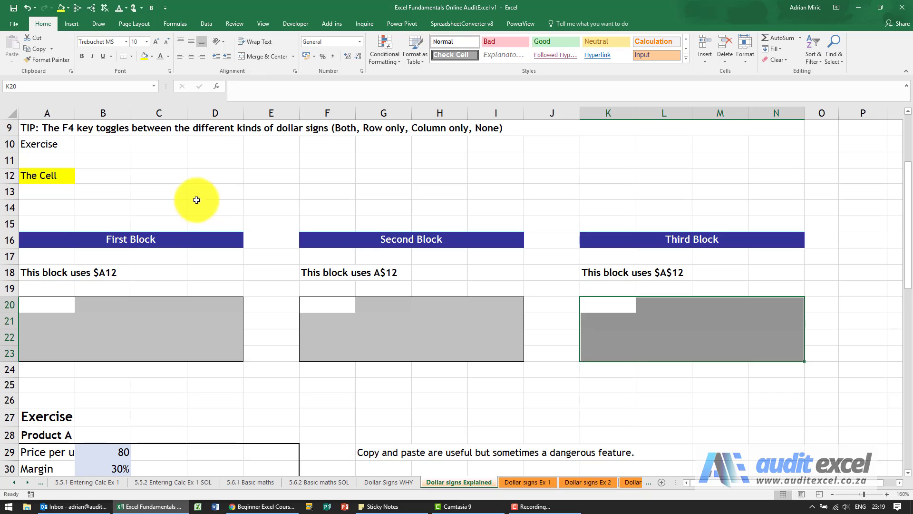
mouse_move(228, 184)
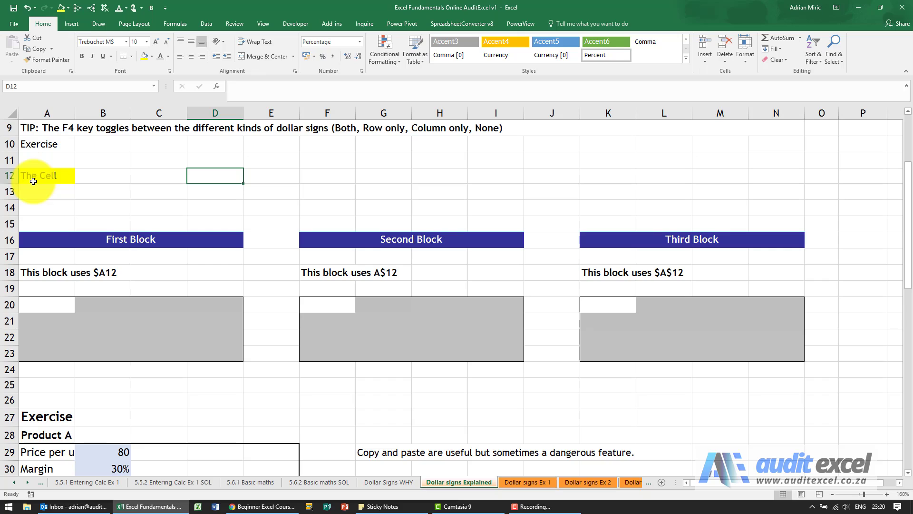
- Link D13 to A12 with =A12 so it shows The Cell, then reselect D13
left_click(208, 196)
type("The Cell")
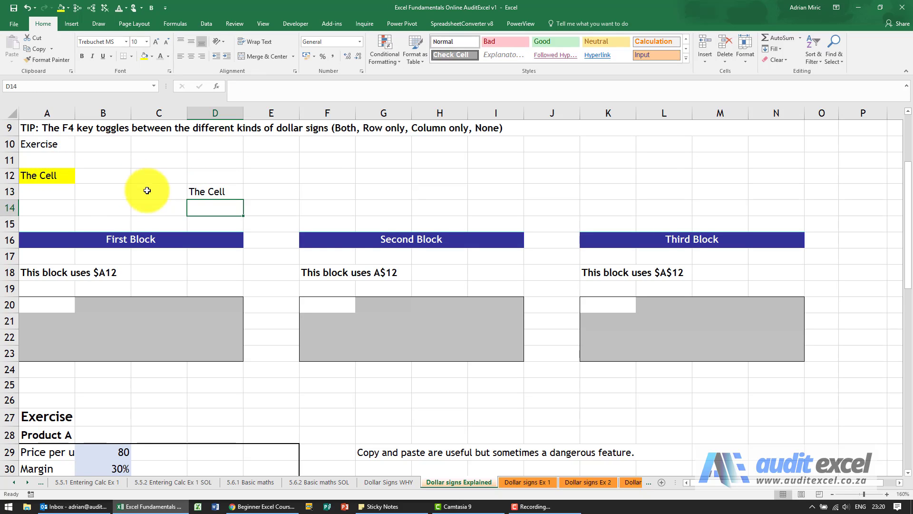
left_click(214, 191)
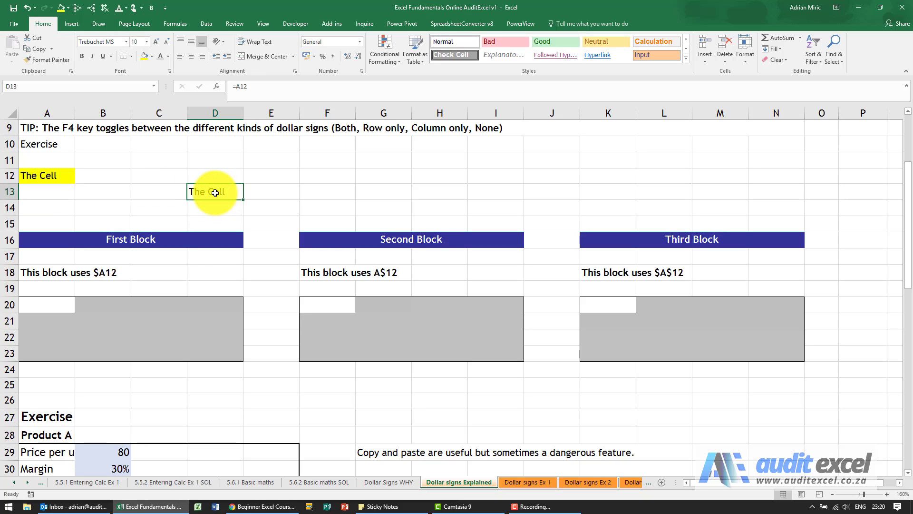
mouse_move(72, 162)
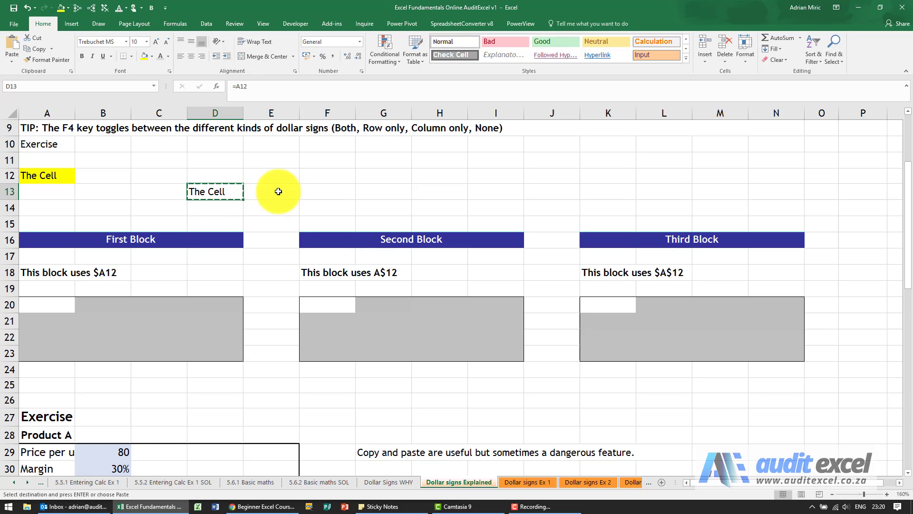
- Paste D13's formula into E13, where it becomes =B12, and compare it with D13
left_click(278, 191)
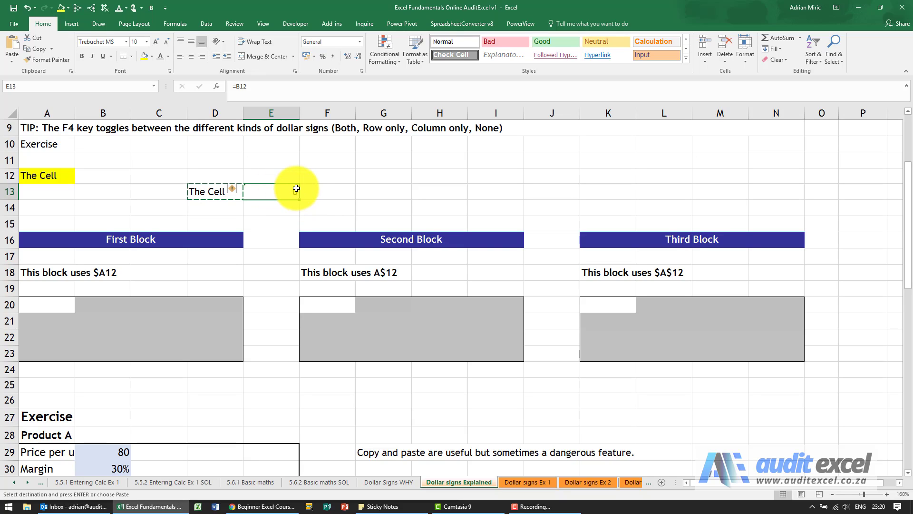
mouse_move(294, 188)
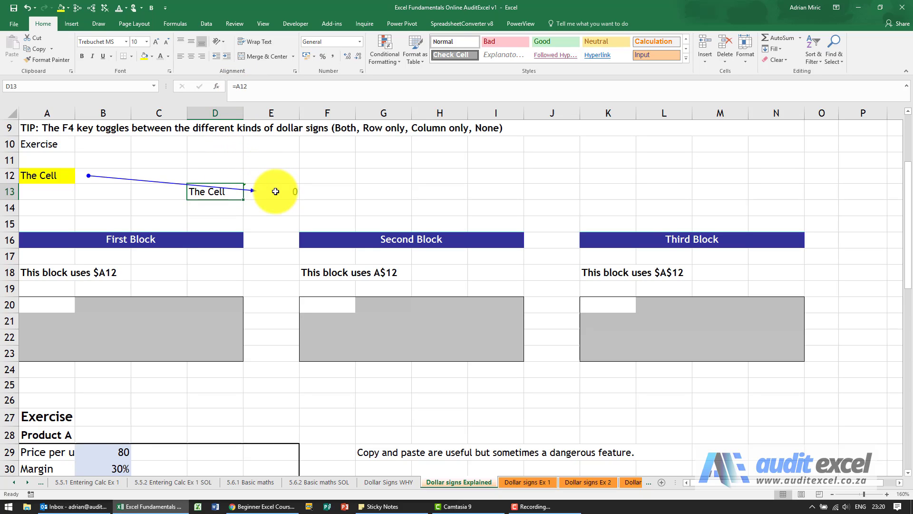
left_click(275, 191)
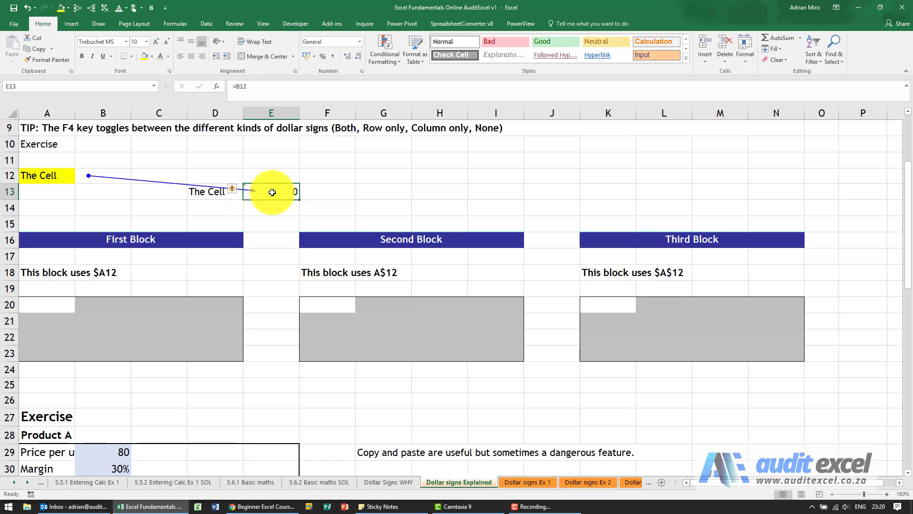
mouse_move(63, 173)
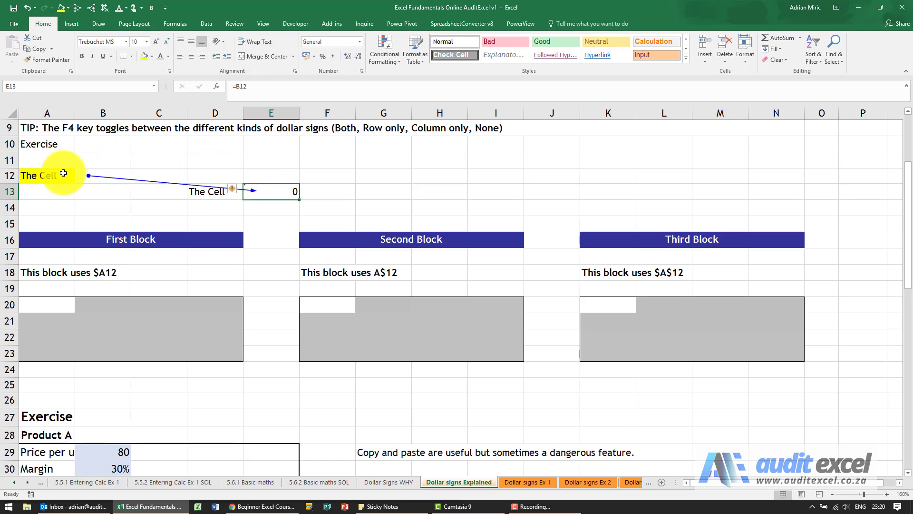
mouse_move(105, 179)
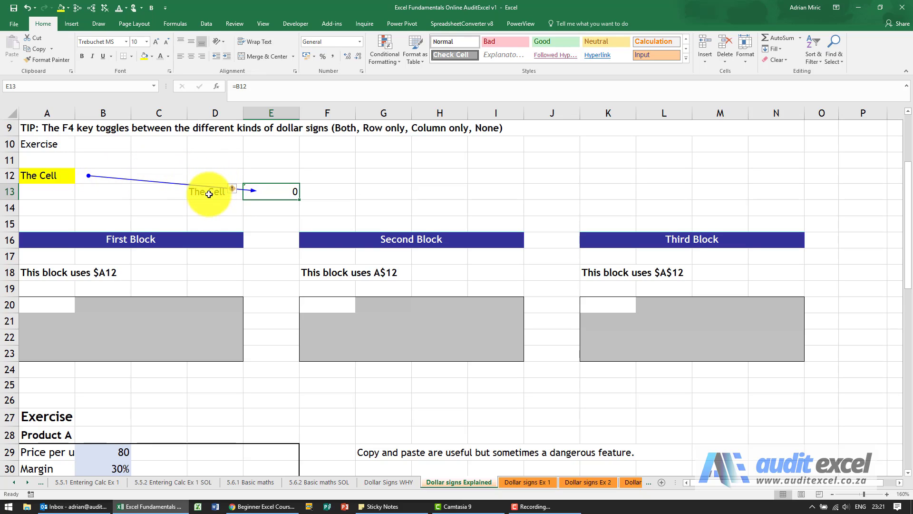
mouse_move(220, 146)
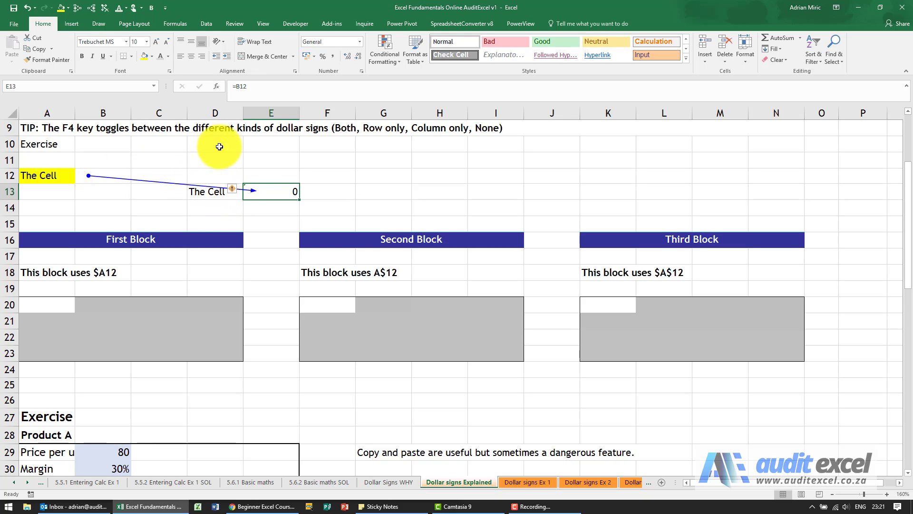
left_click(214, 192)
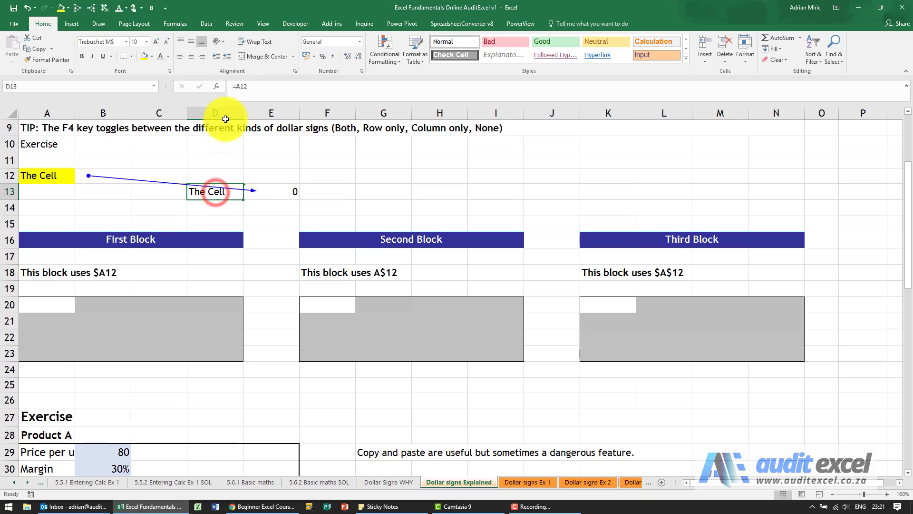
mouse_move(261, 162)
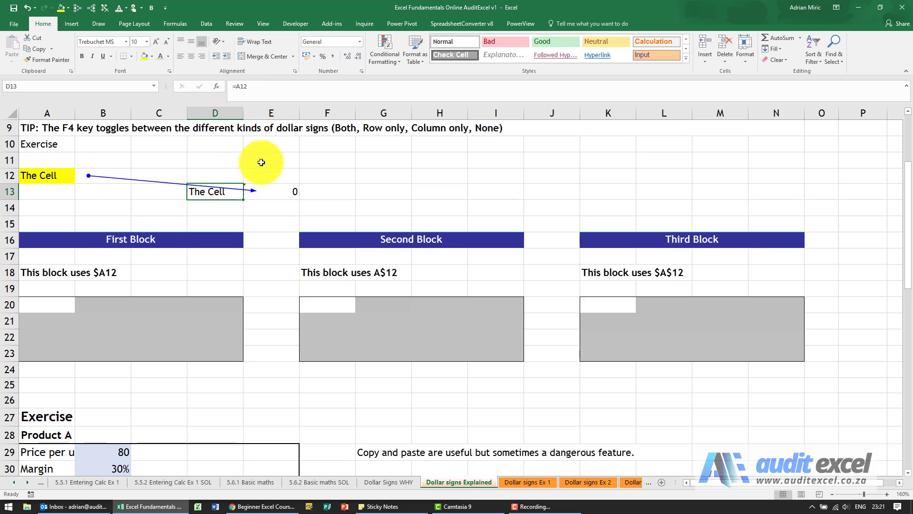
mouse_move(333, 185)
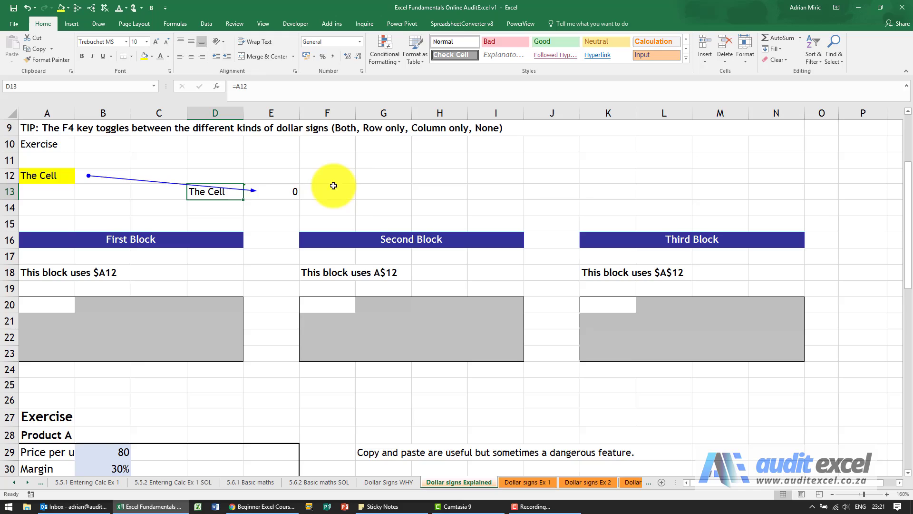
mouse_move(444, 191)
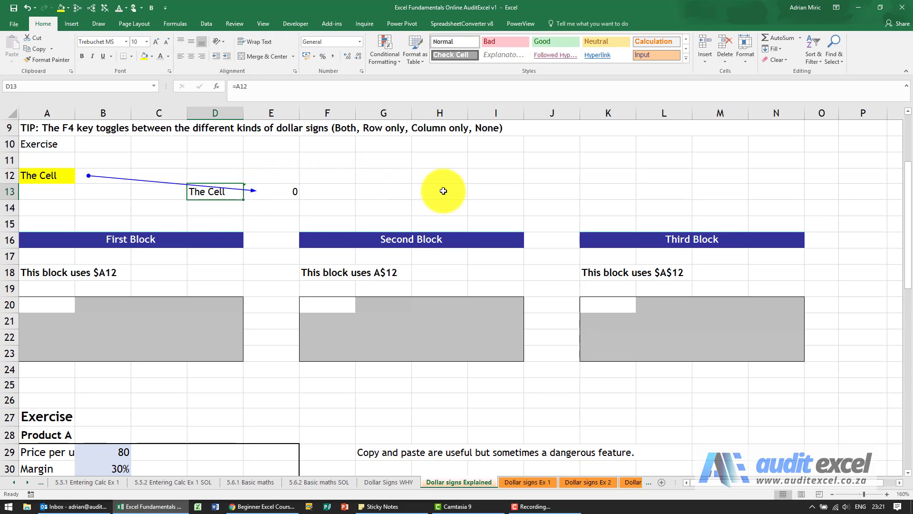
left_click(288, 191)
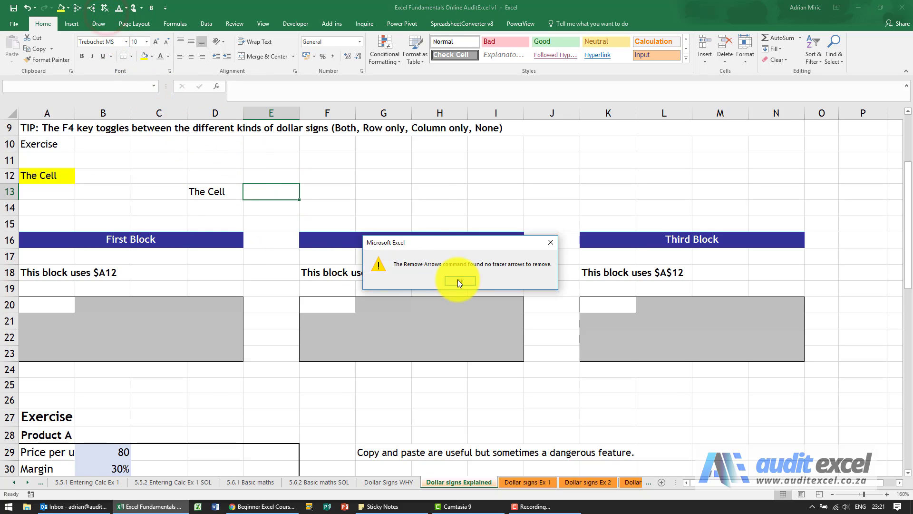
- Dismiss the Remove Arrows message, paste D13's formula into D14 as =A13, and compare both cells
left_click(460, 280)
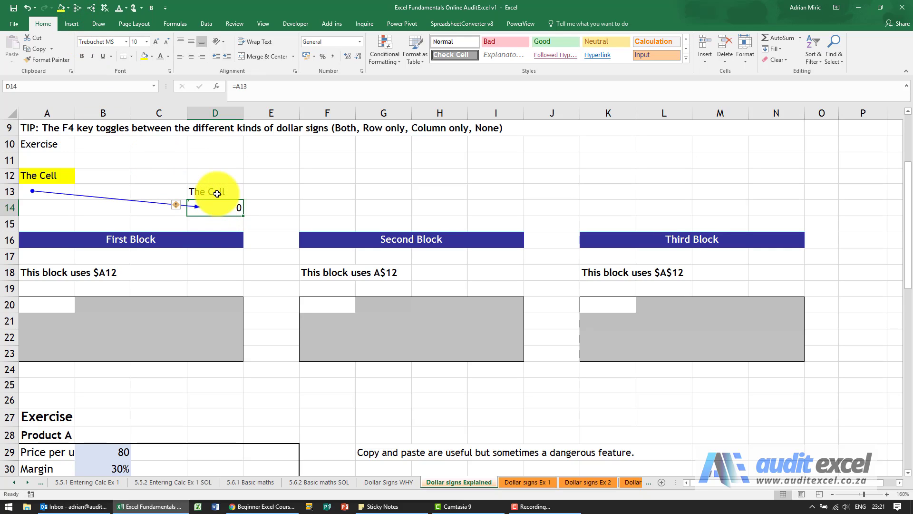
mouse_move(161, 188)
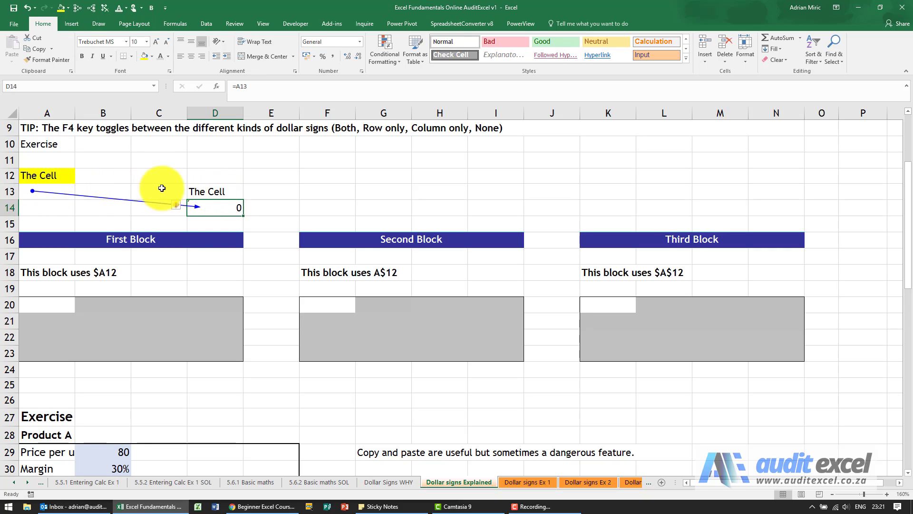
left_click(214, 191)
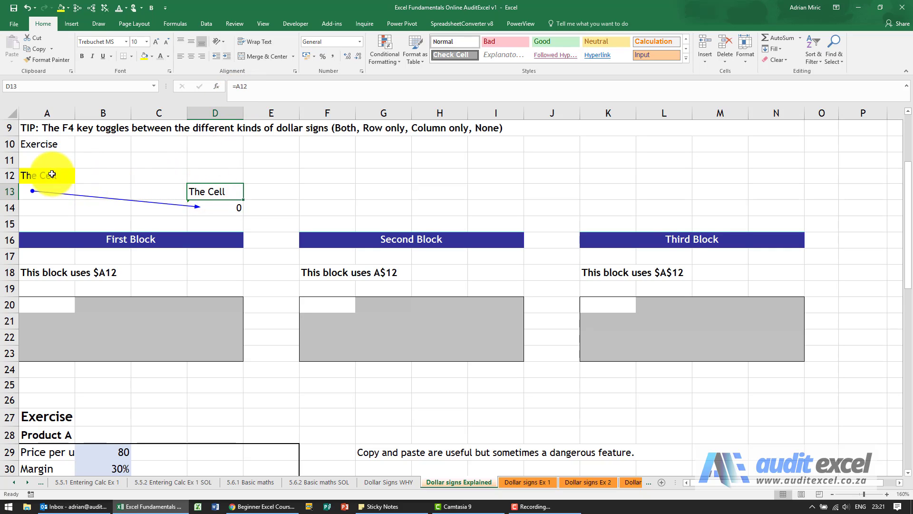
mouse_move(228, 191)
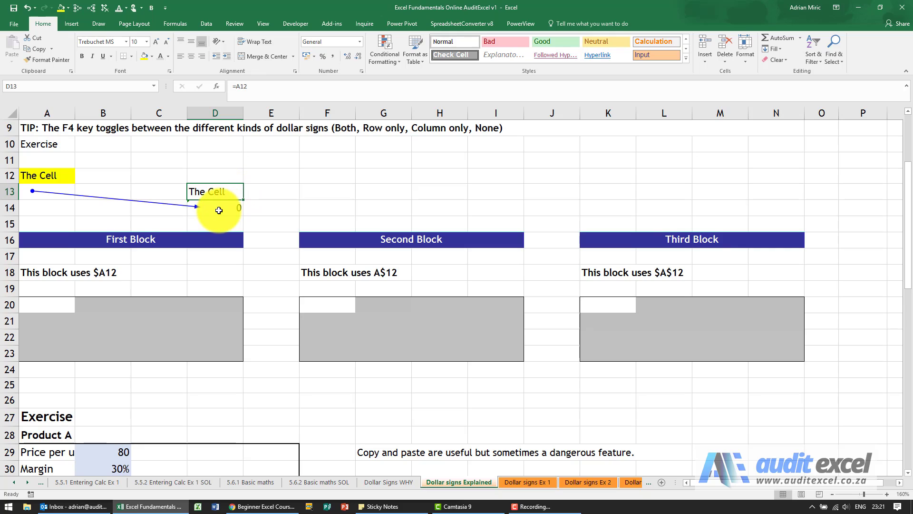
mouse_move(71, 176)
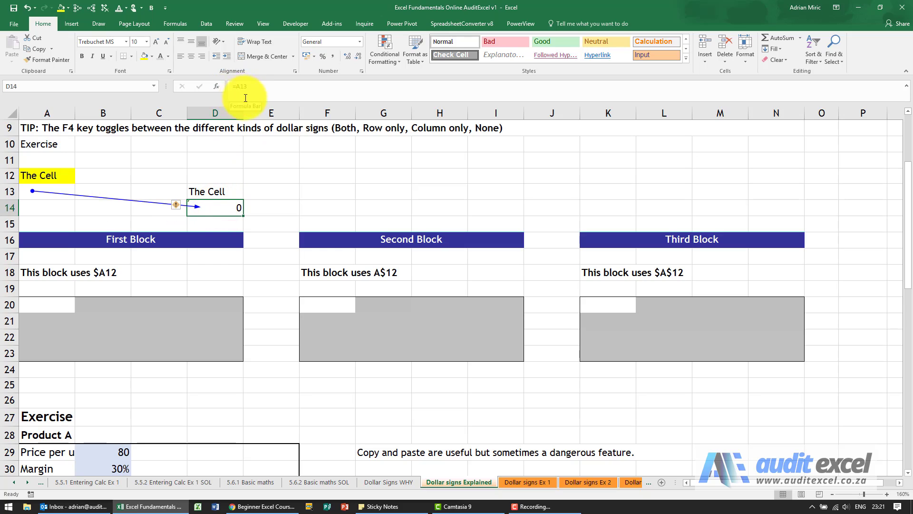
mouse_move(251, 203)
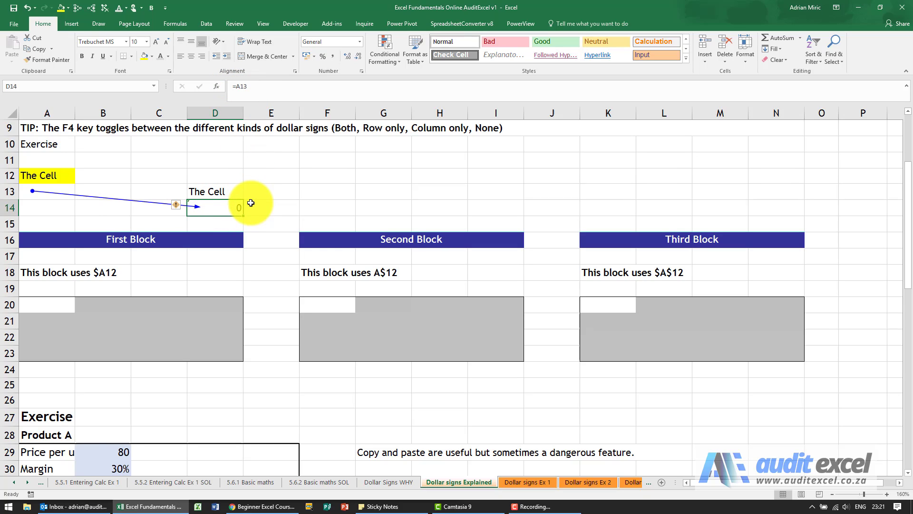
left_click(222, 192)
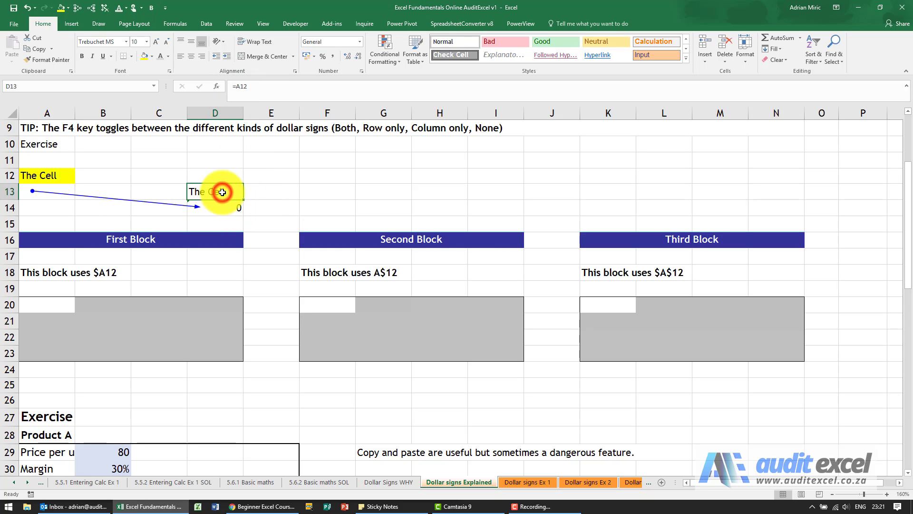
mouse_move(159, 186)
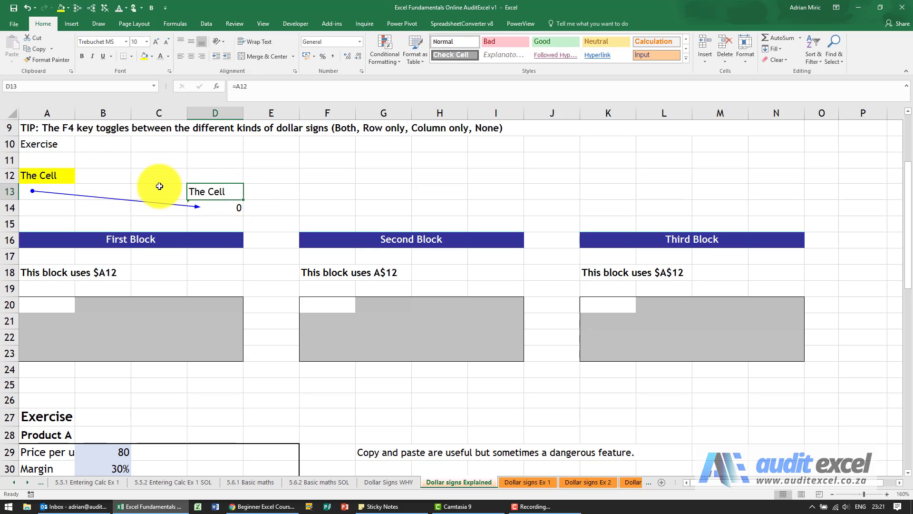
mouse_move(161, 209)
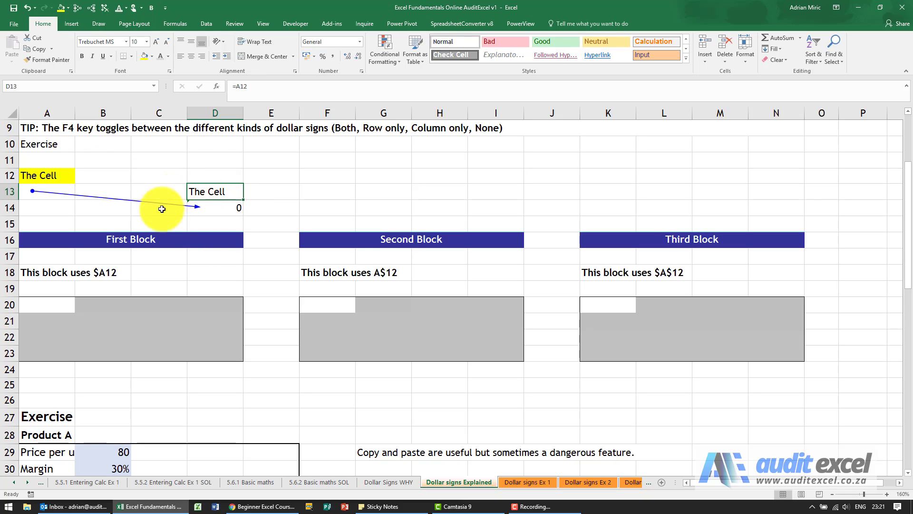
left_click(212, 209)
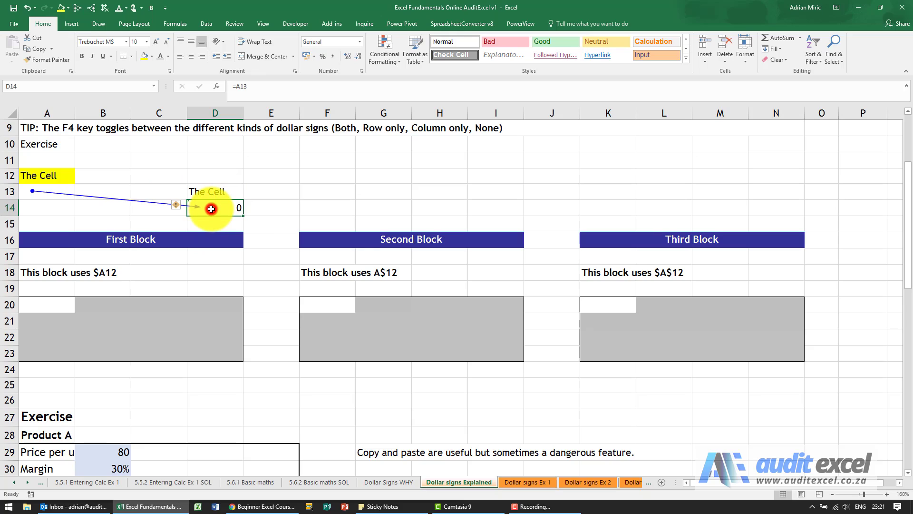
- Clear D14 and paste D13's formula into E14 as a =B13 test
key("Delete")
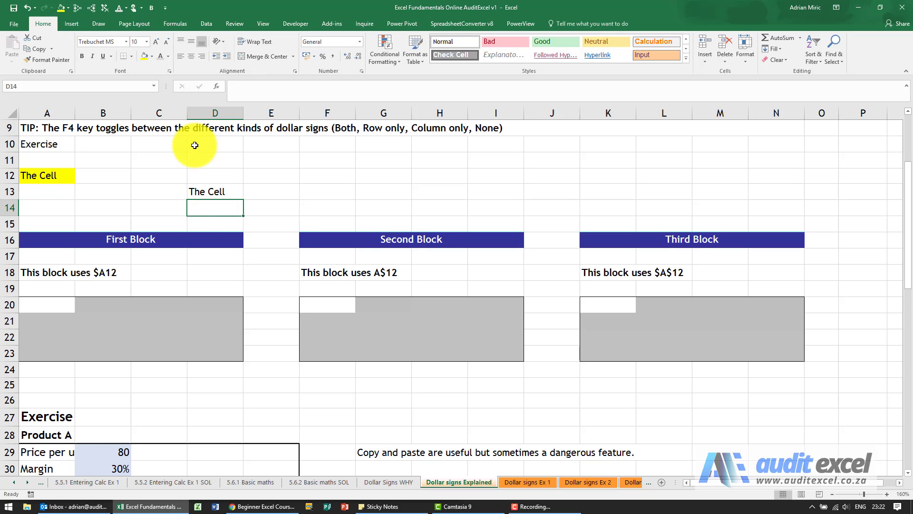
left_click(215, 191)
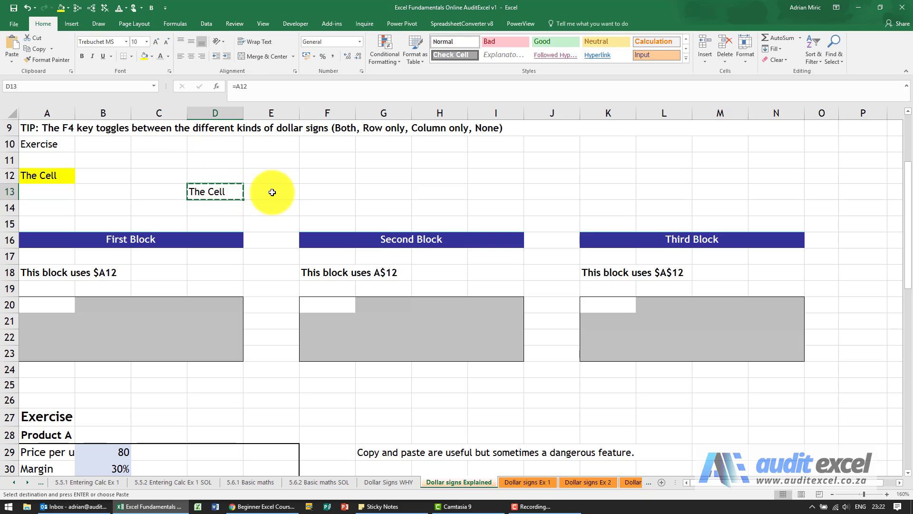
left_click(271, 206)
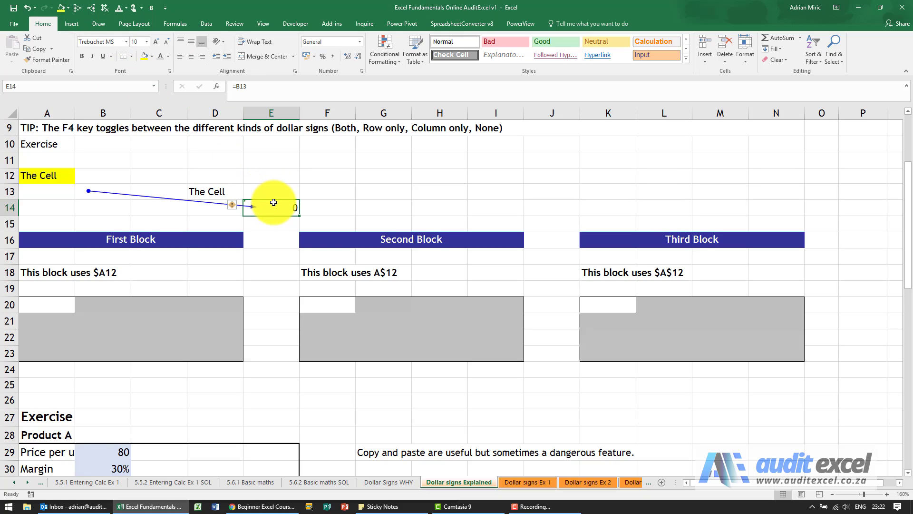
mouse_move(214, 197)
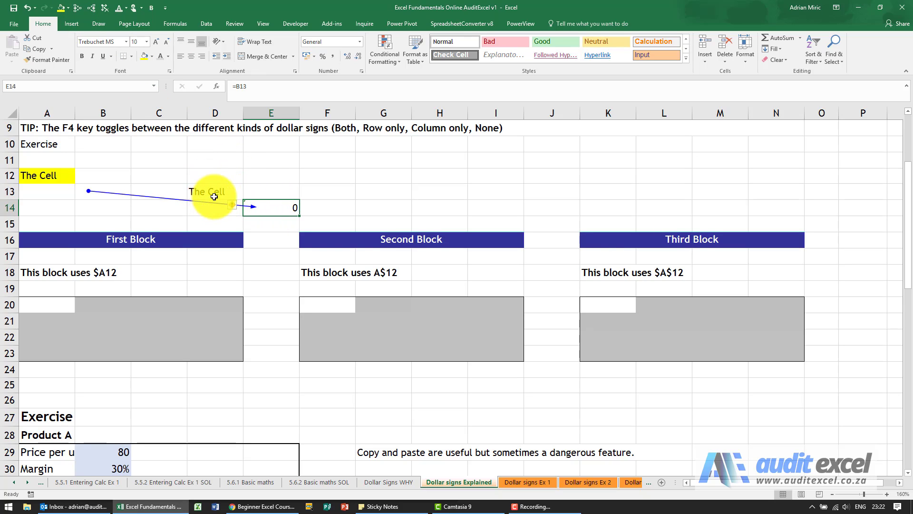
mouse_move(267, 190)
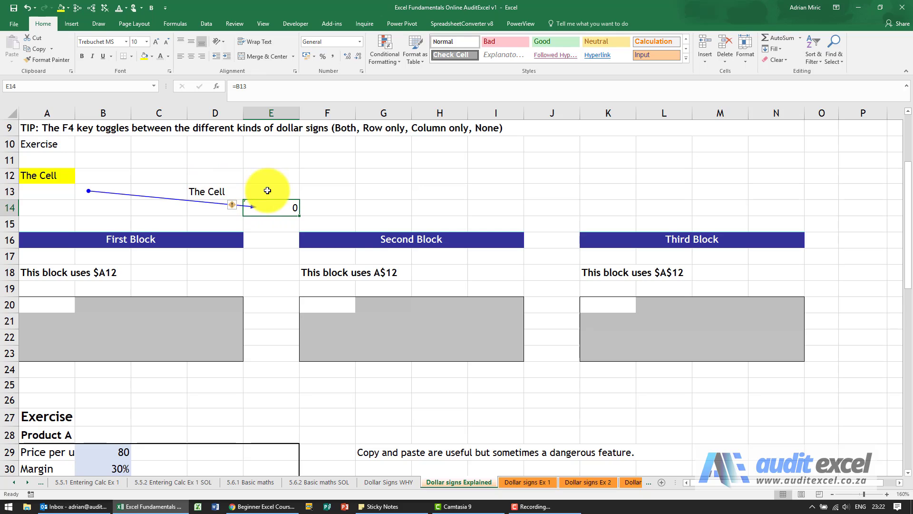
- Check D13's formula, then delete the =B13 test formula from E14
left_click(215, 192)
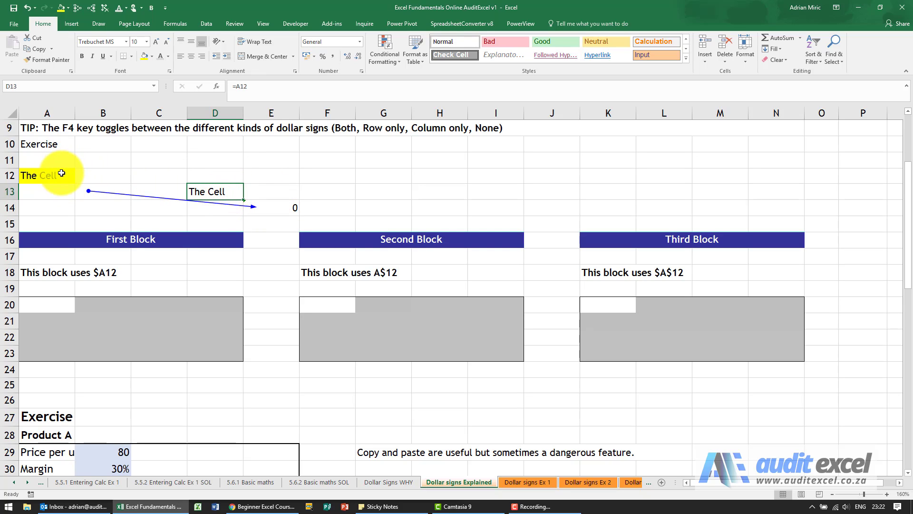
mouse_move(105, 174)
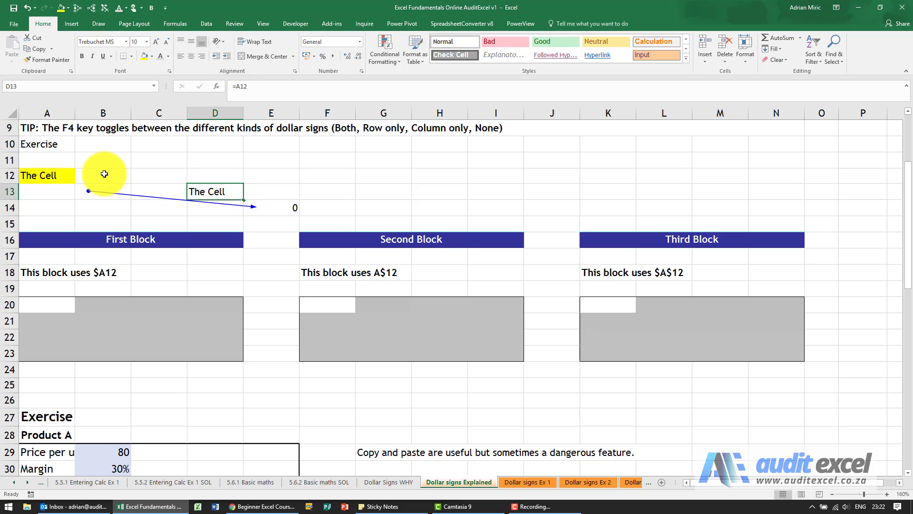
mouse_move(218, 162)
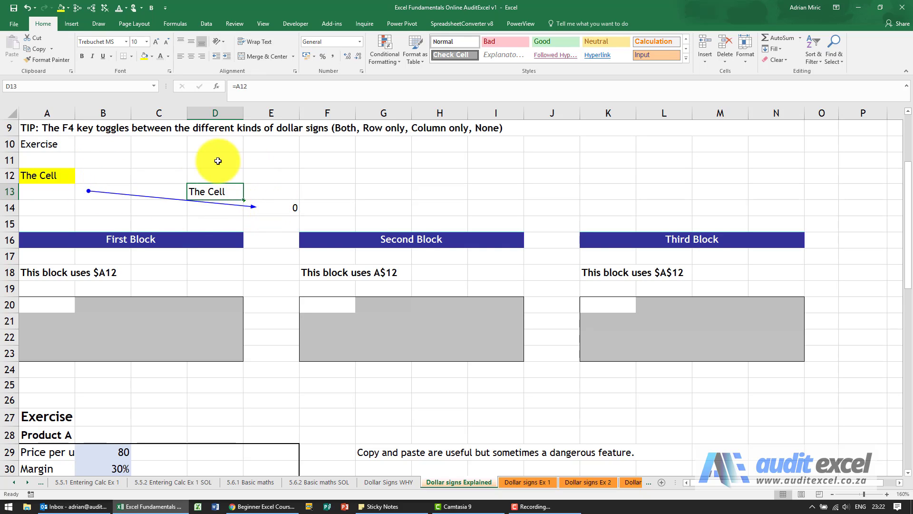
left_click(266, 206)
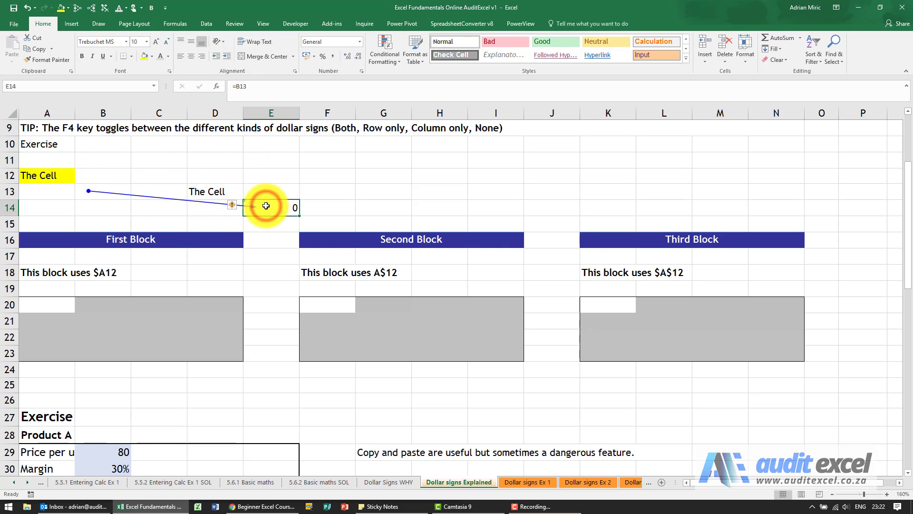
key("Delete")
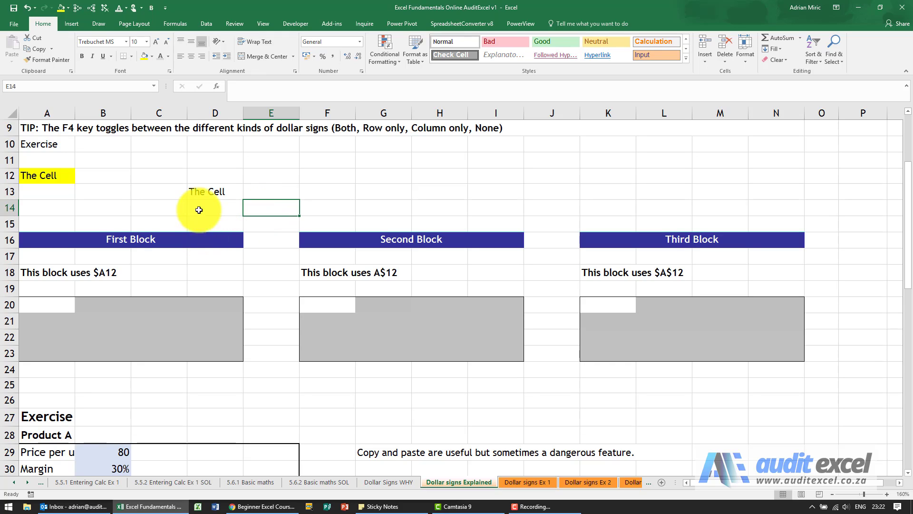
- Re-enter D13 as the absolute =$A$12 with F4 and copy it into F13
left_click(215, 192)
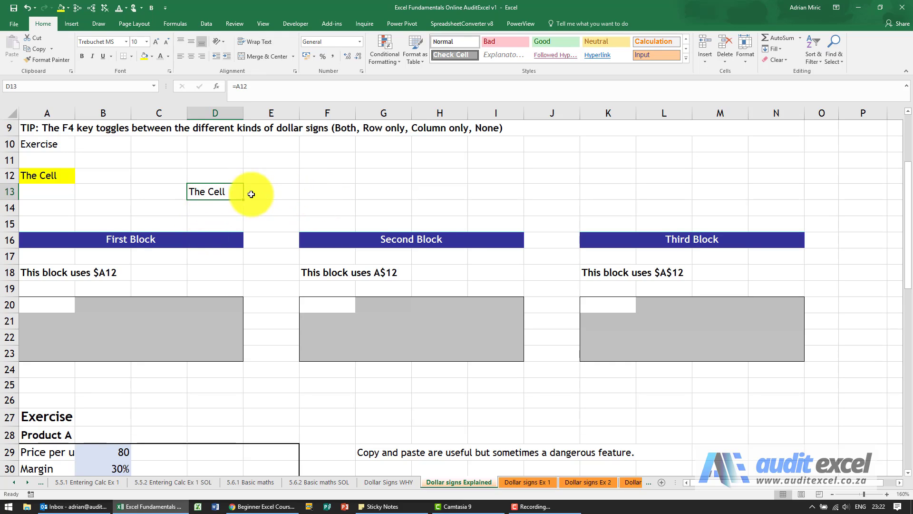
mouse_move(36, 170)
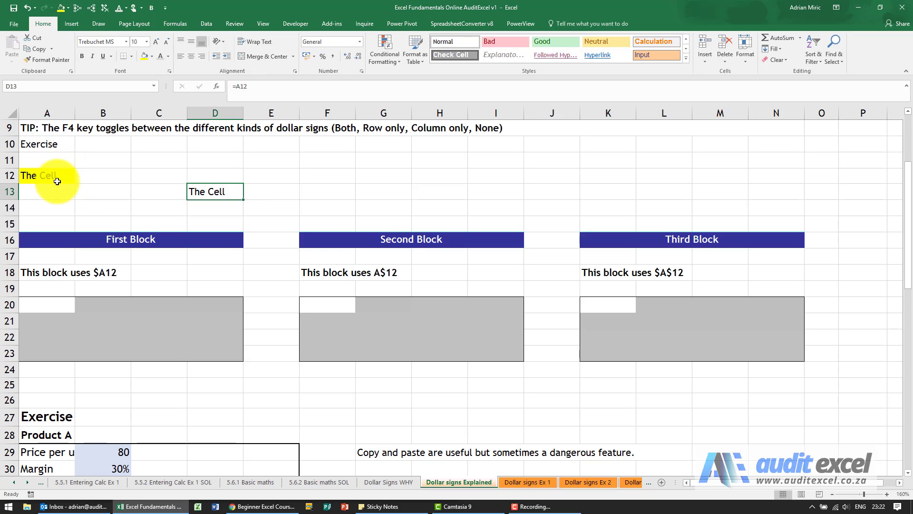
mouse_move(592, 301)
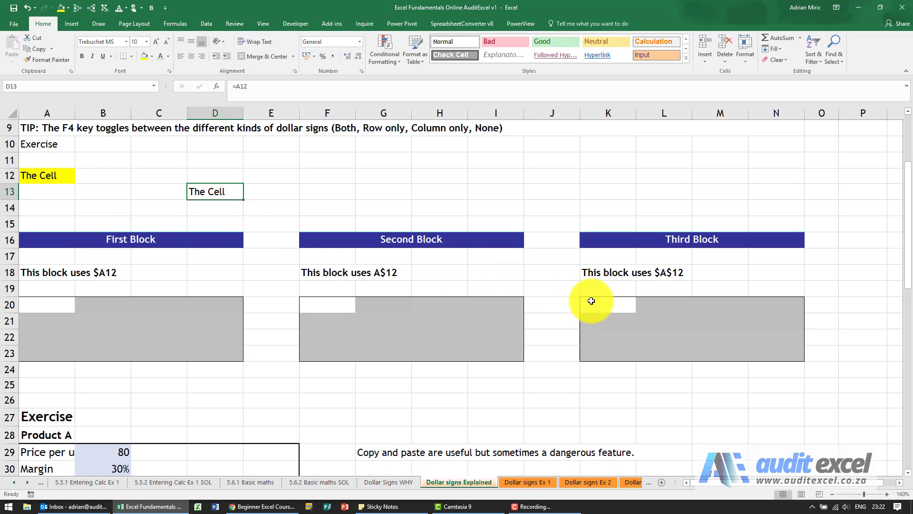
left_click(608, 304)
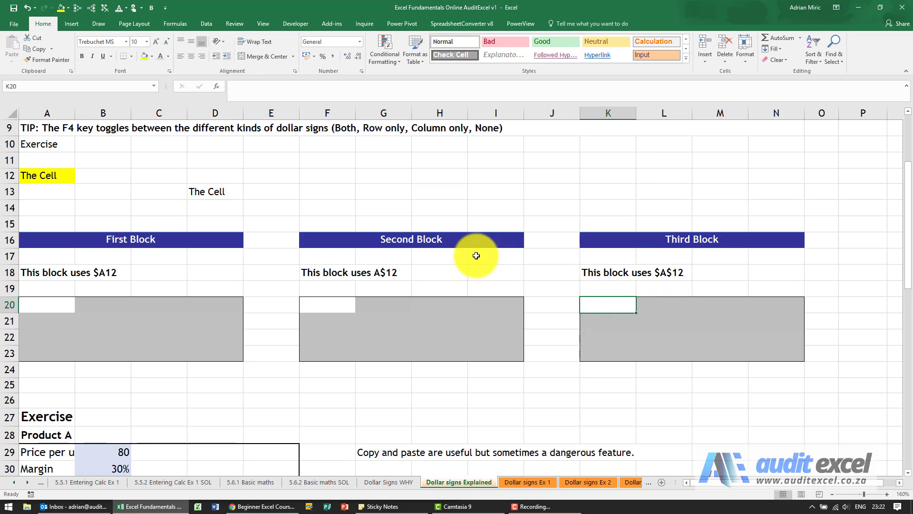
mouse_move(219, 193)
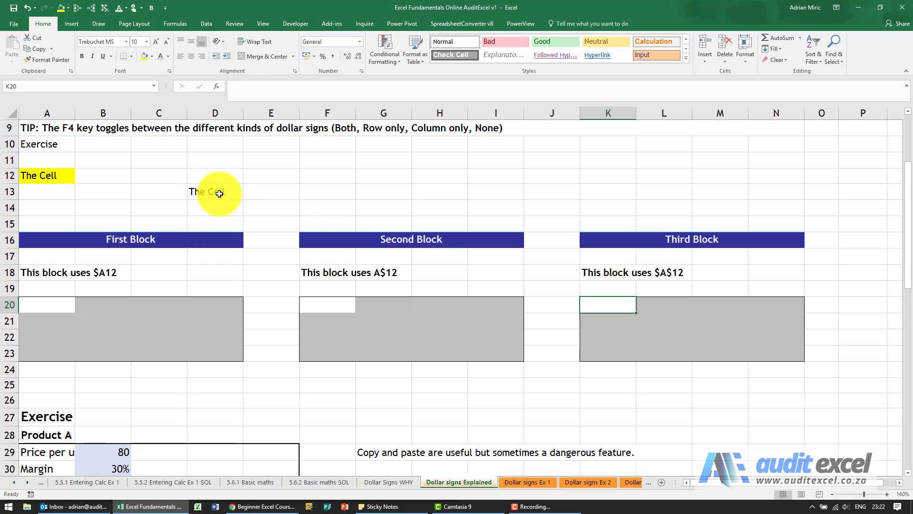
left_click(214, 191)
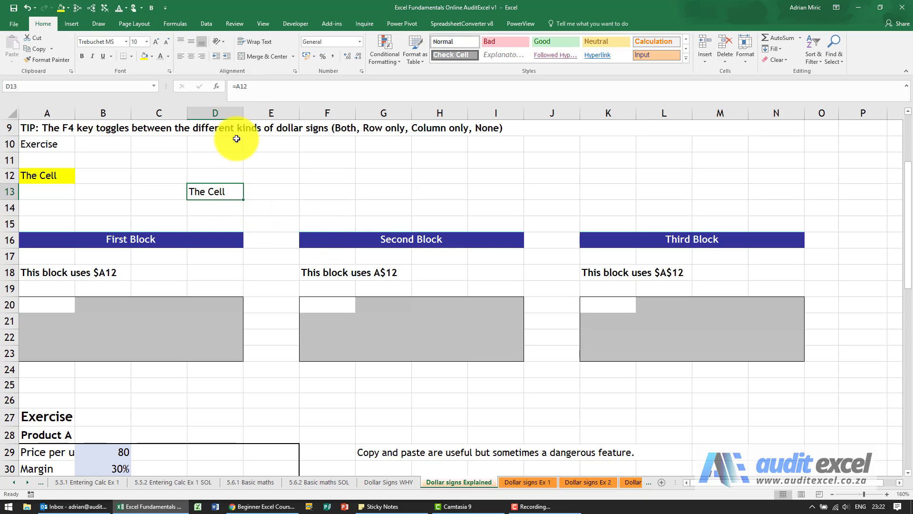
mouse_move(245, 132)
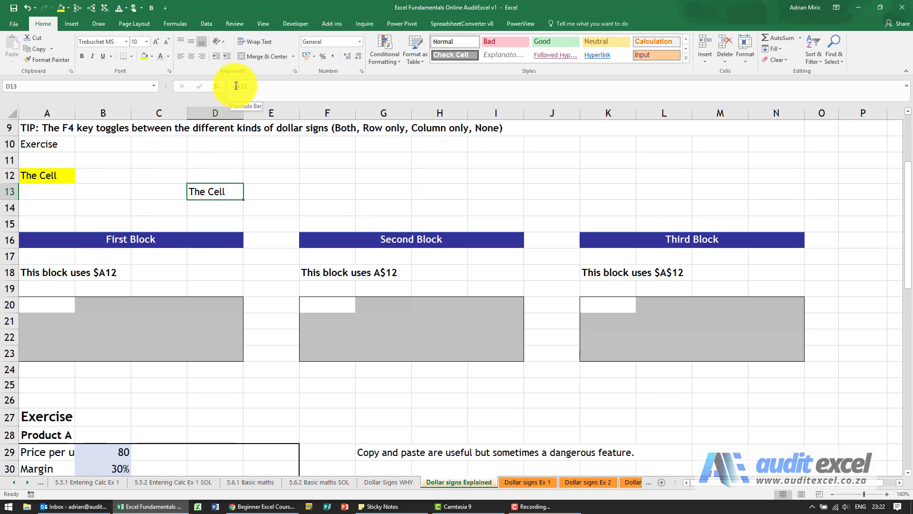
type("=A12")
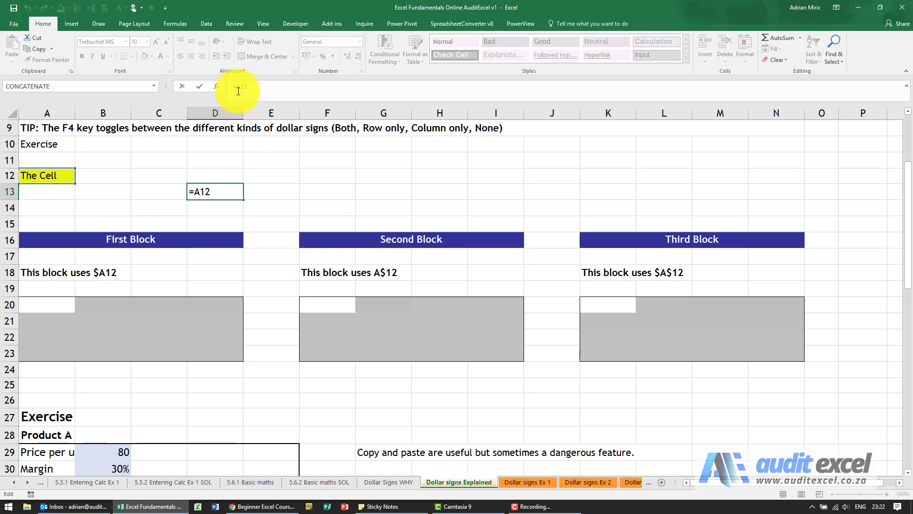
key("F4")
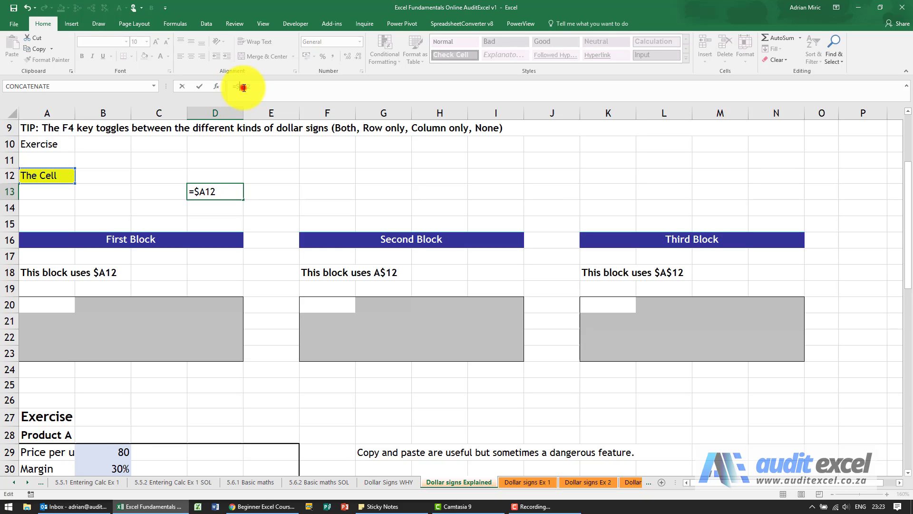
key("F4")
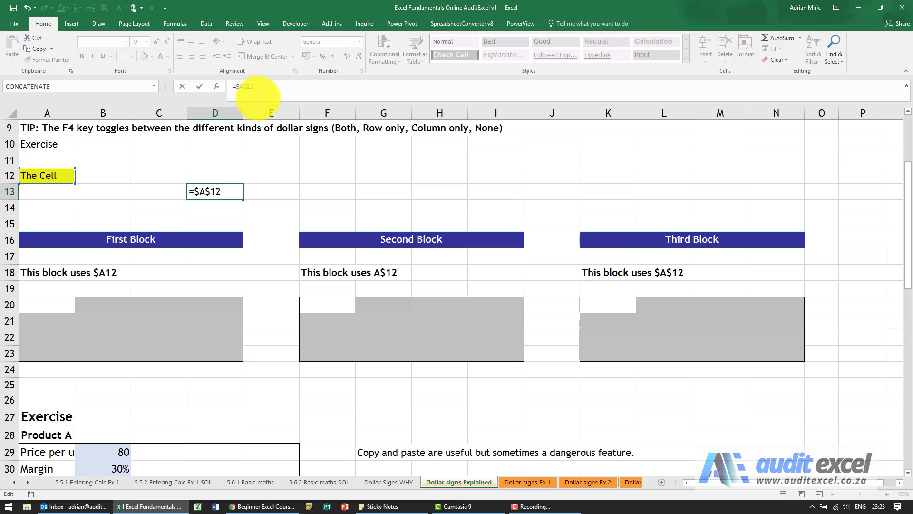
key("Enter")
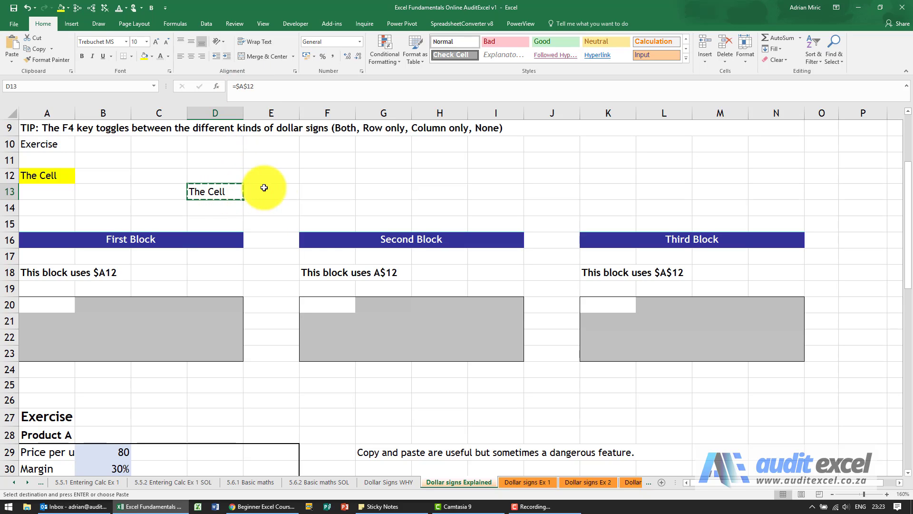
left_click(324, 202)
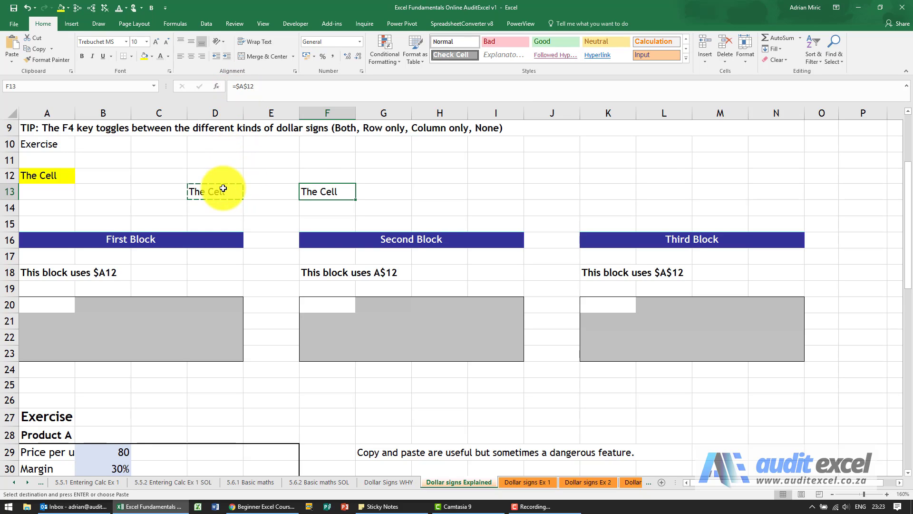
mouse_move(257, 163)
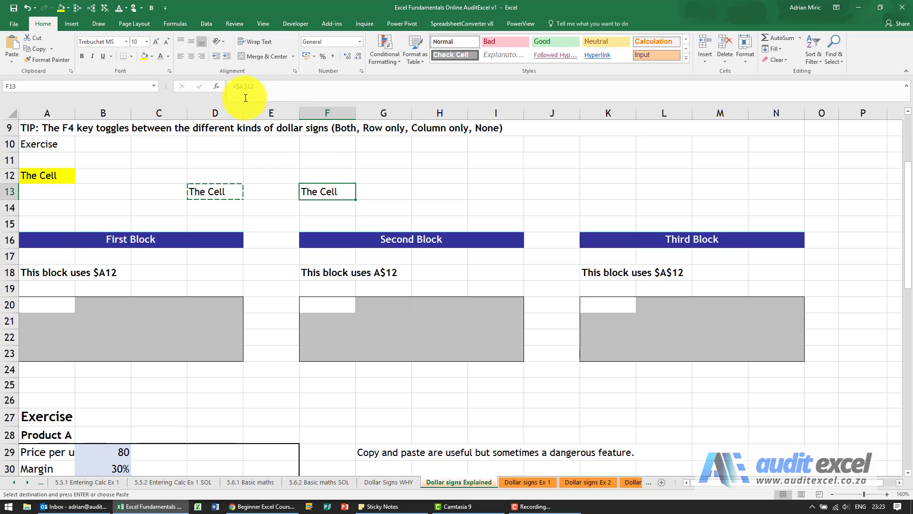
mouse_move(245, 86)
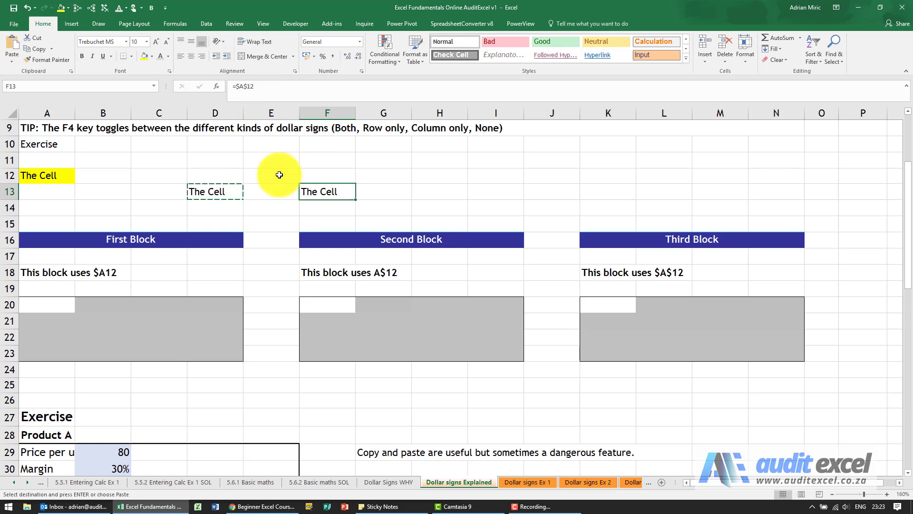
mouse_move(267, 174)
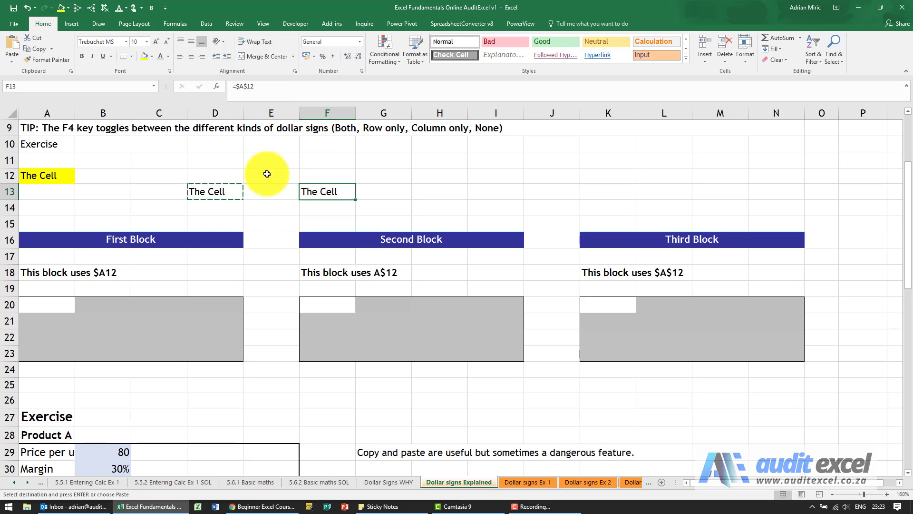
mouse_move(580, 305)
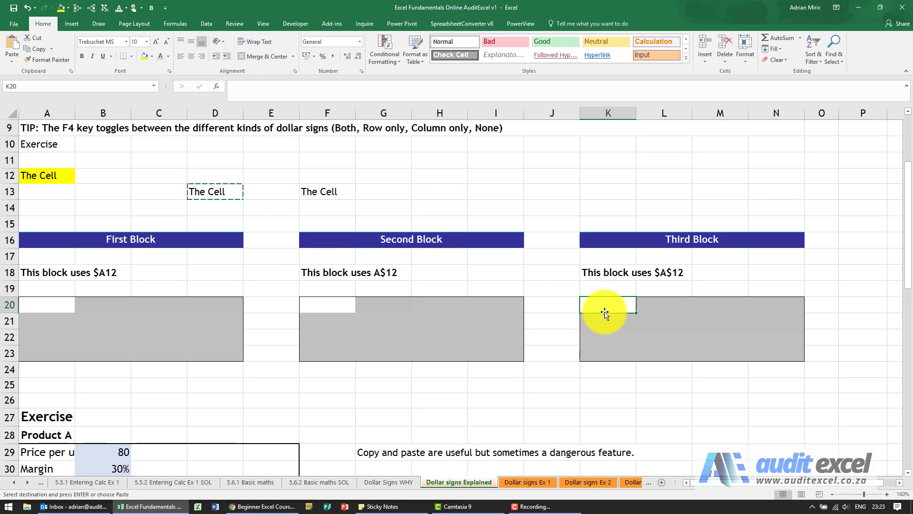
- Enter the $A$12 formula in K20 and copy it to fill K20:N23
type("=")
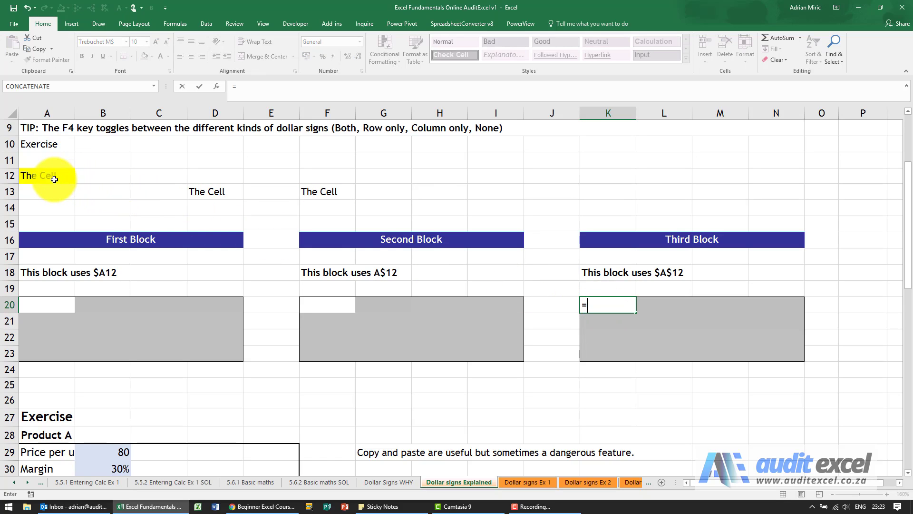
left_click(47, 175)
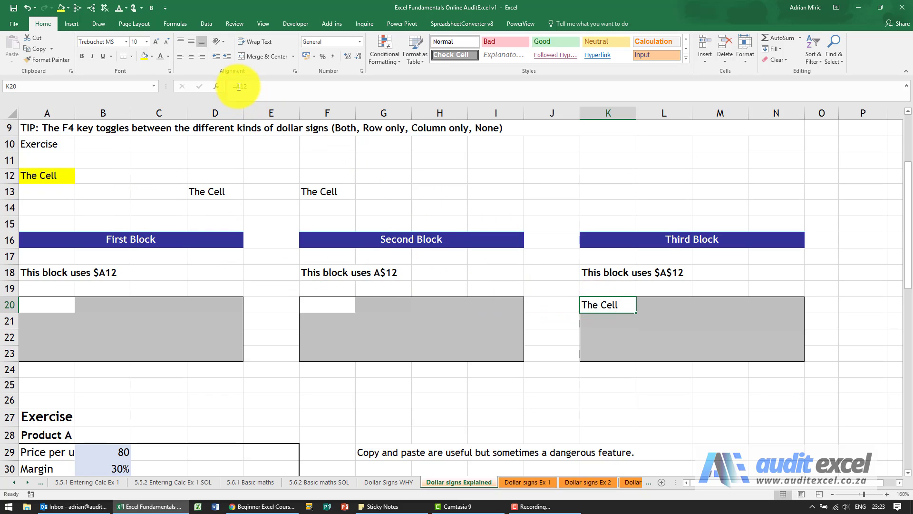
type("=$A12")
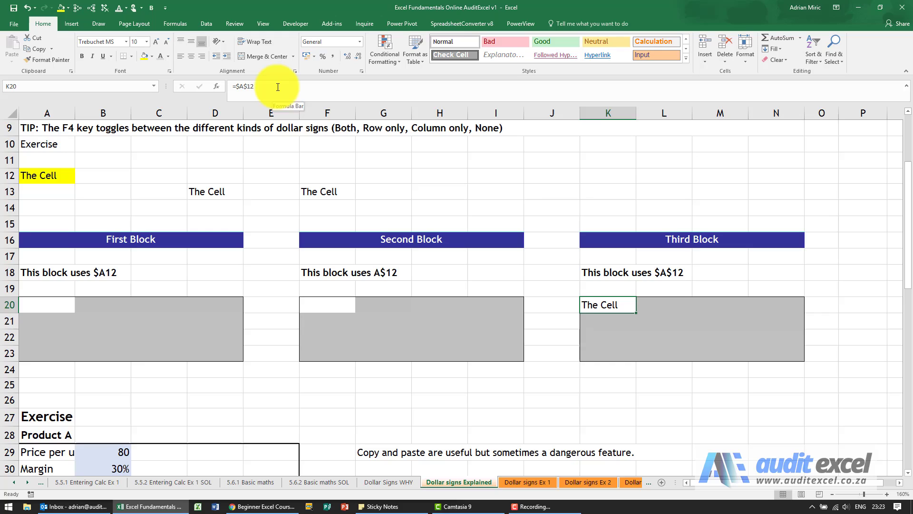
key("ctrl+c")
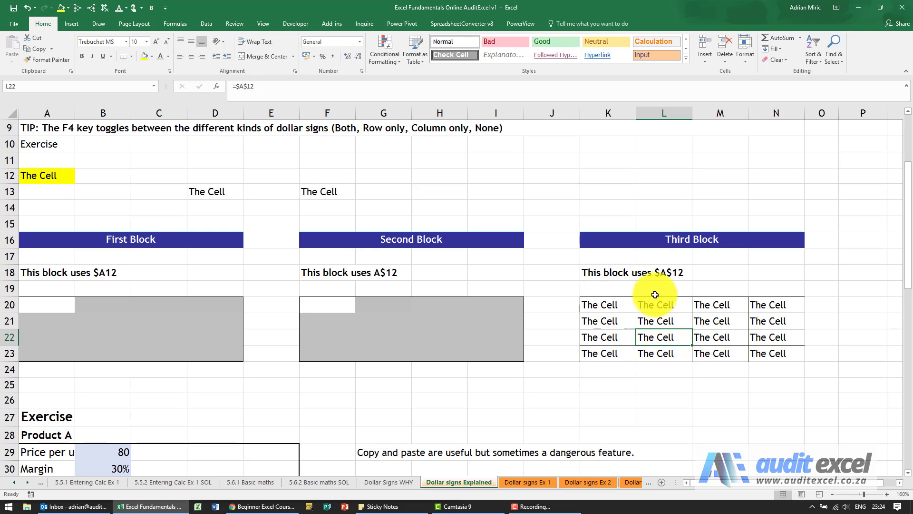
mouse_move(648, 270)
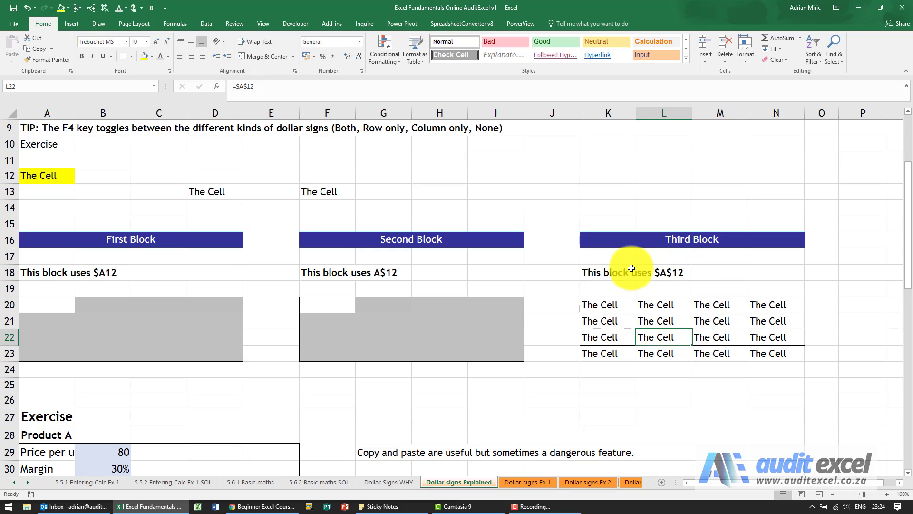
mouse_move(539, 264)
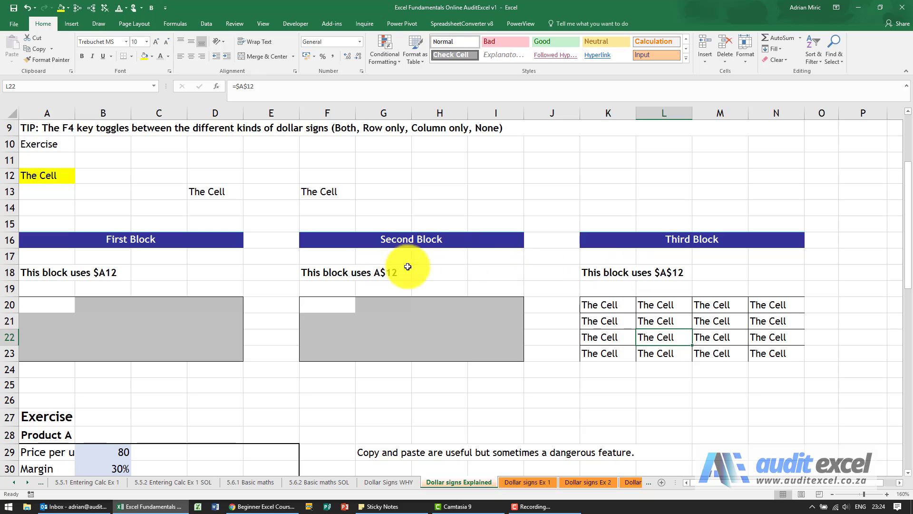
mouse_move(362, 280)
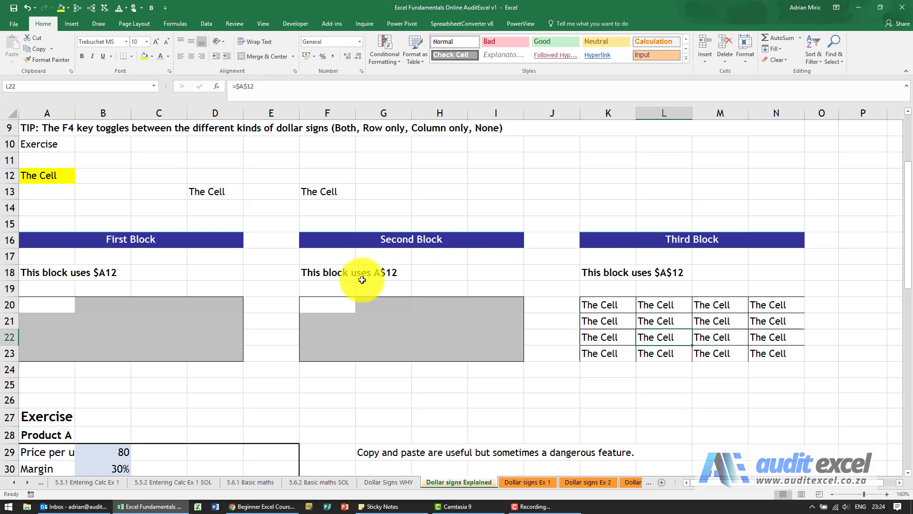
mouse_move(416, 281)
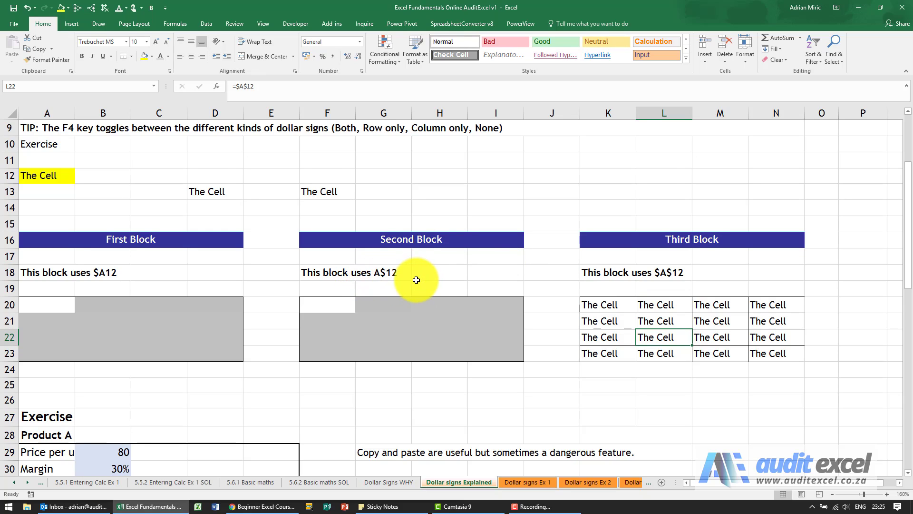
mouse_move(351, 284)
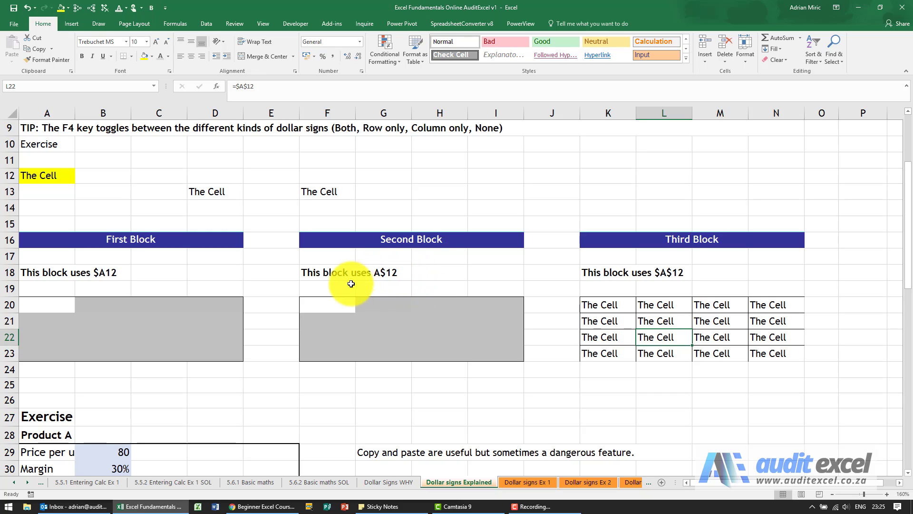
- Enter a formula in F20 that links to A12
left_click(335, 303)
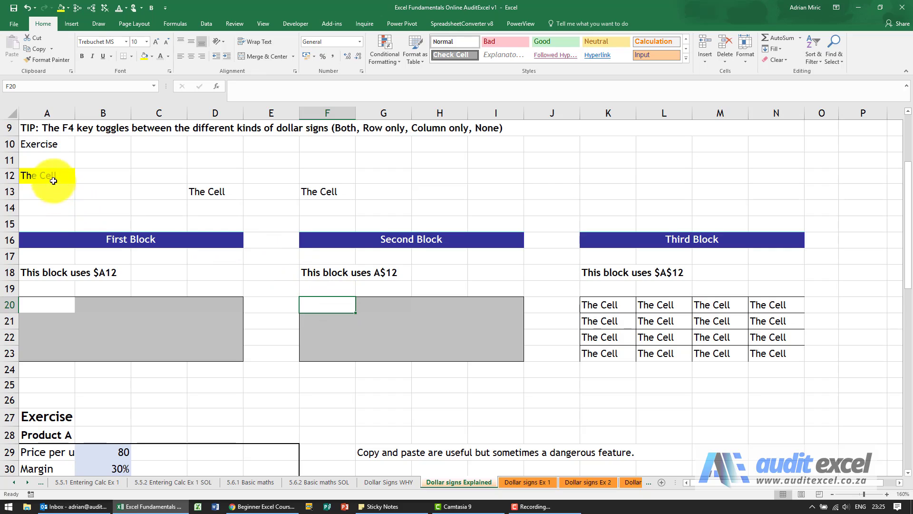
mouse_move(39, 177)
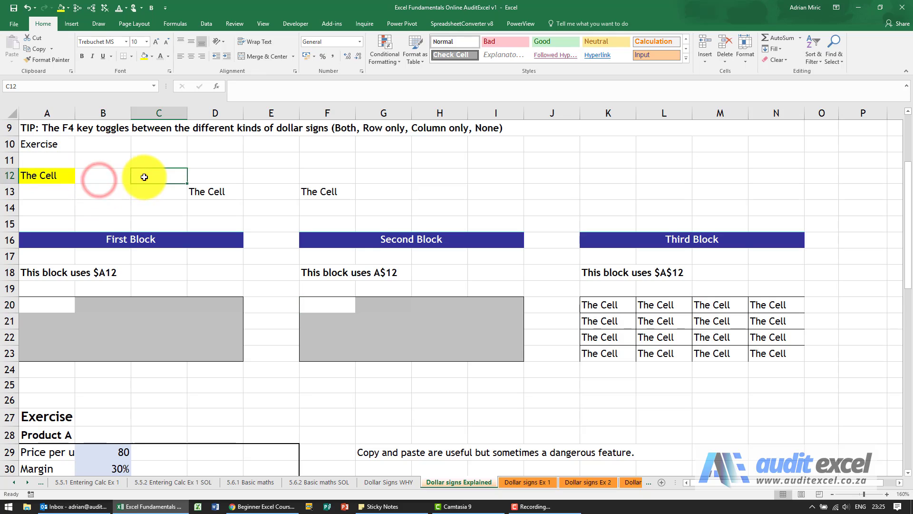
left_click(214, 176)
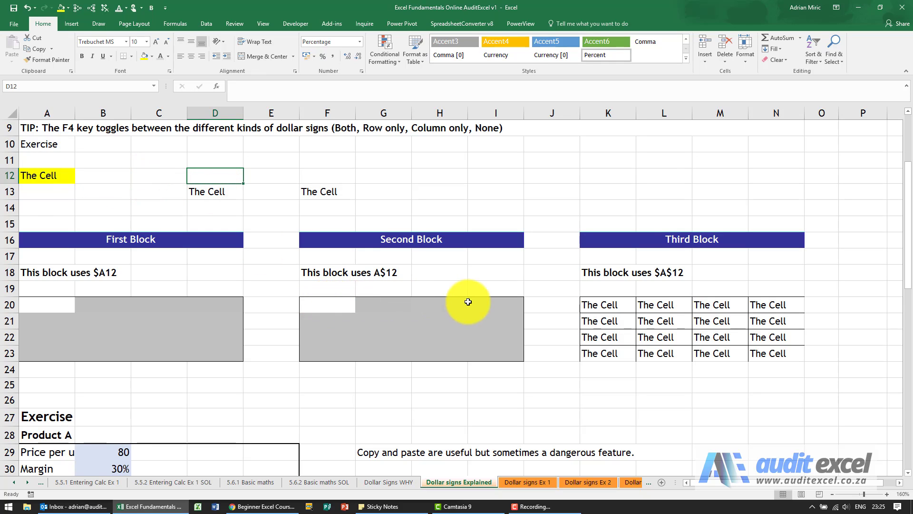
mouse_move(88, 182)
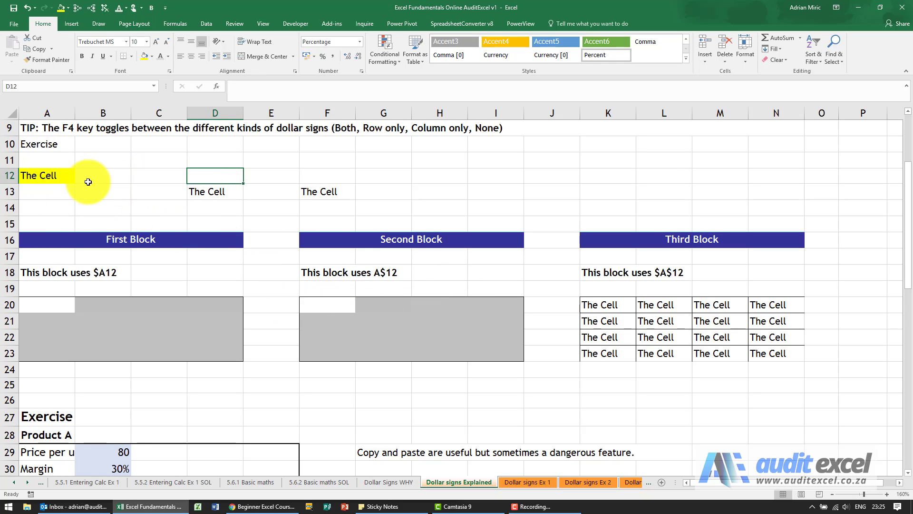
left_click(321, 308)
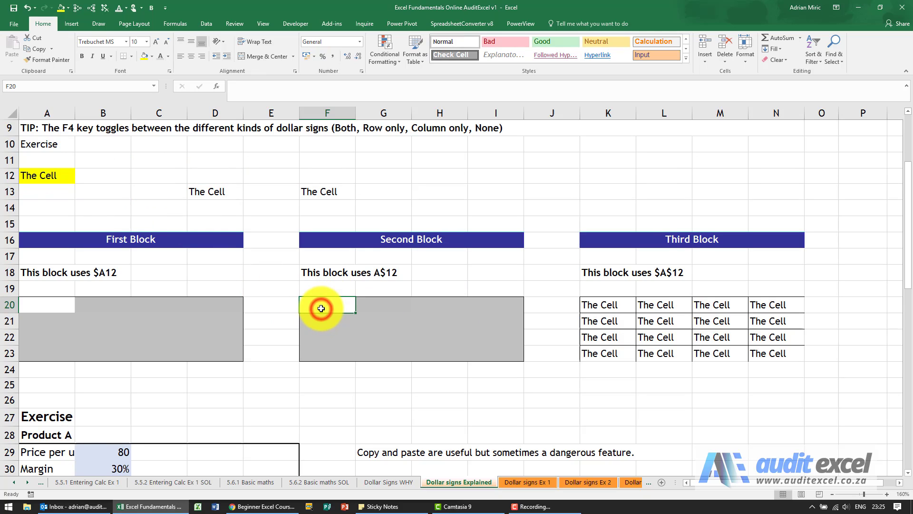
type("=")
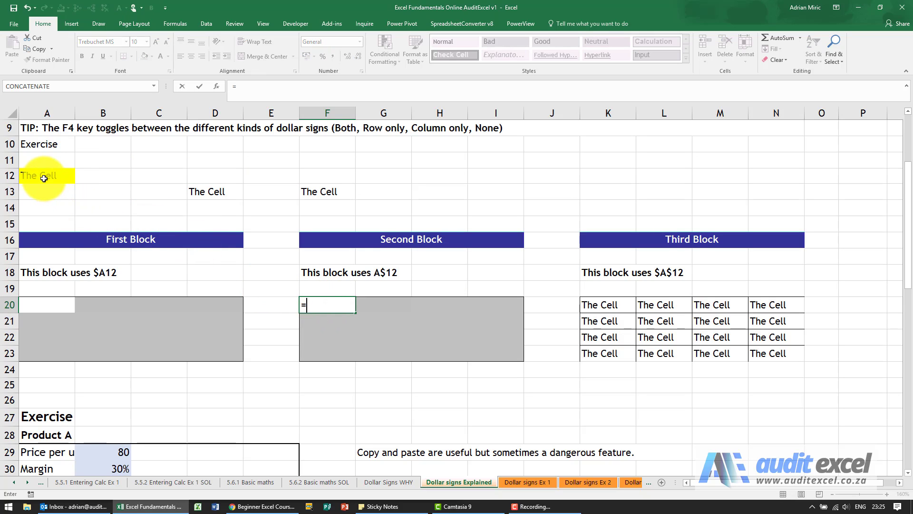
key("Enter")
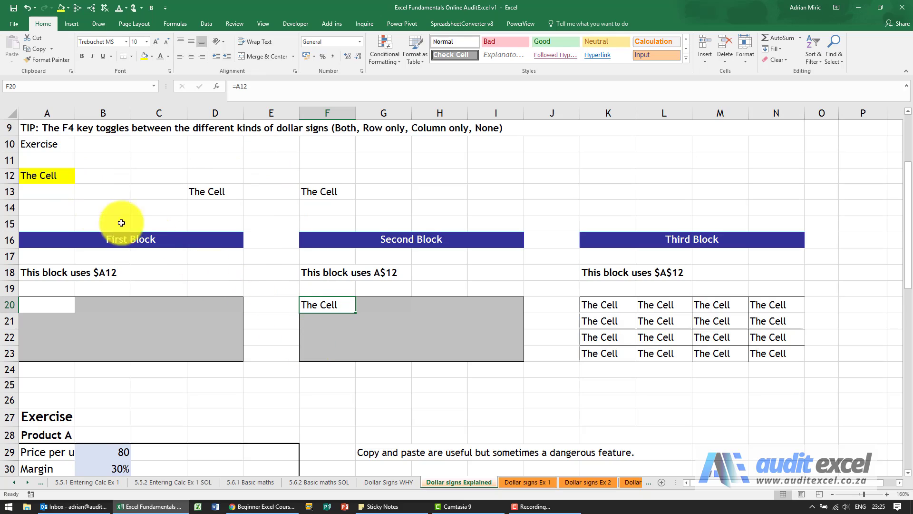
- Lock the row so F20 holds =A$12, and type Cell 2 into B12
left_click(46, 206)
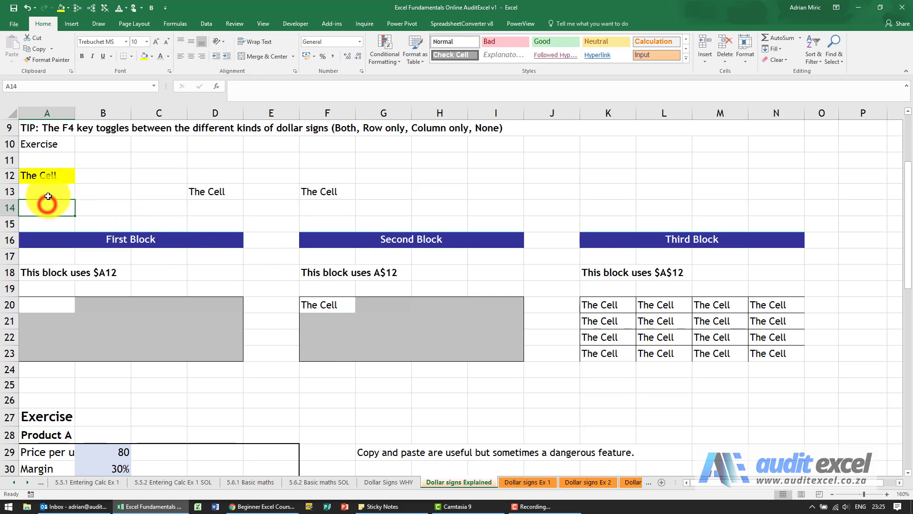
left_click(46, 176)
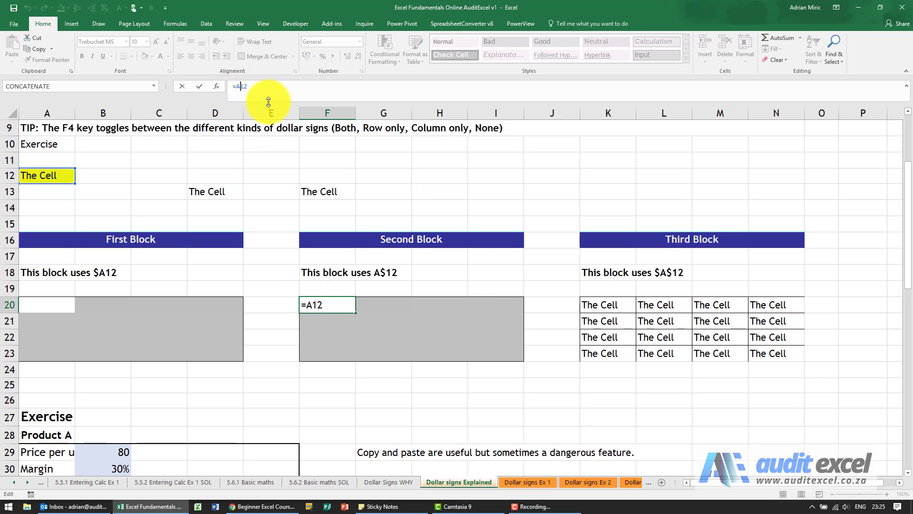
key("F4")
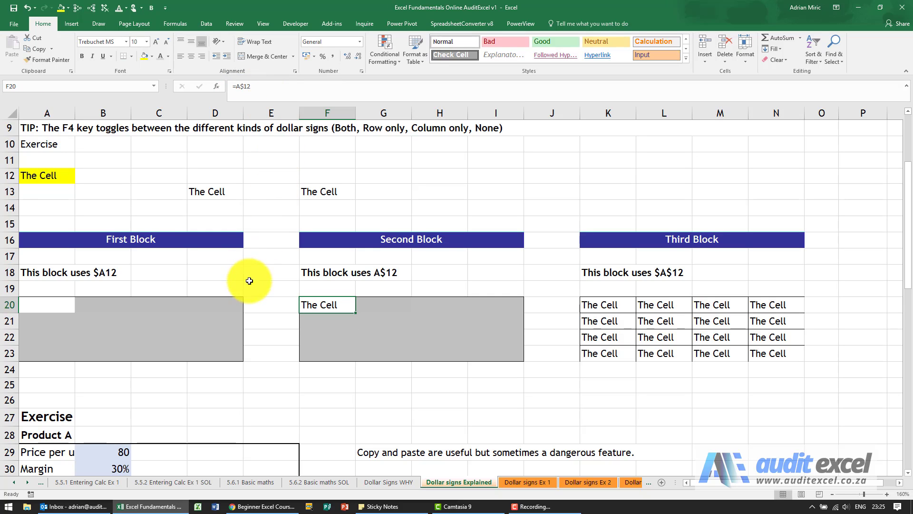
mouse_move(145, 174)
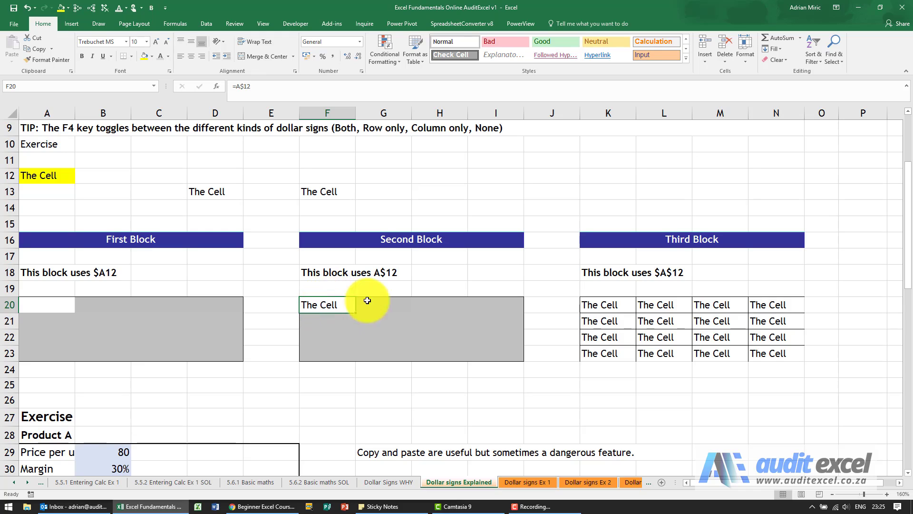
left_click(102, 175)
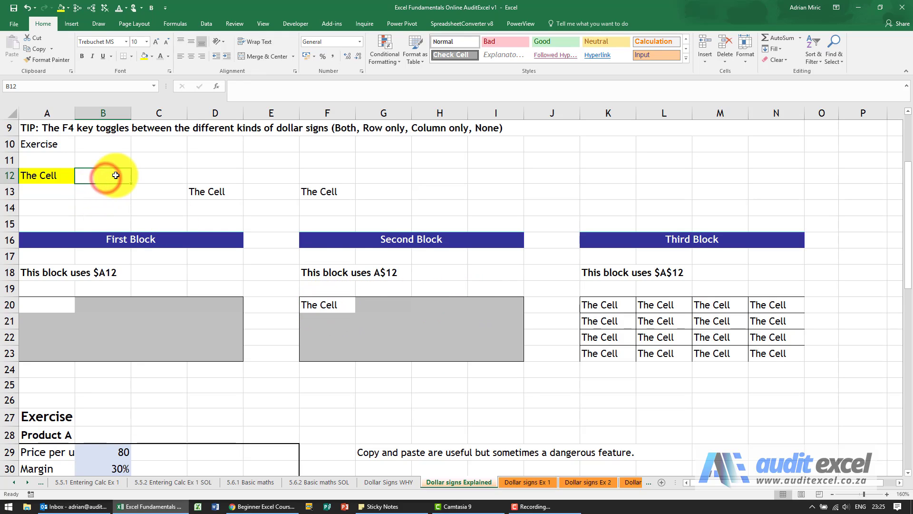
type("Cell 1")
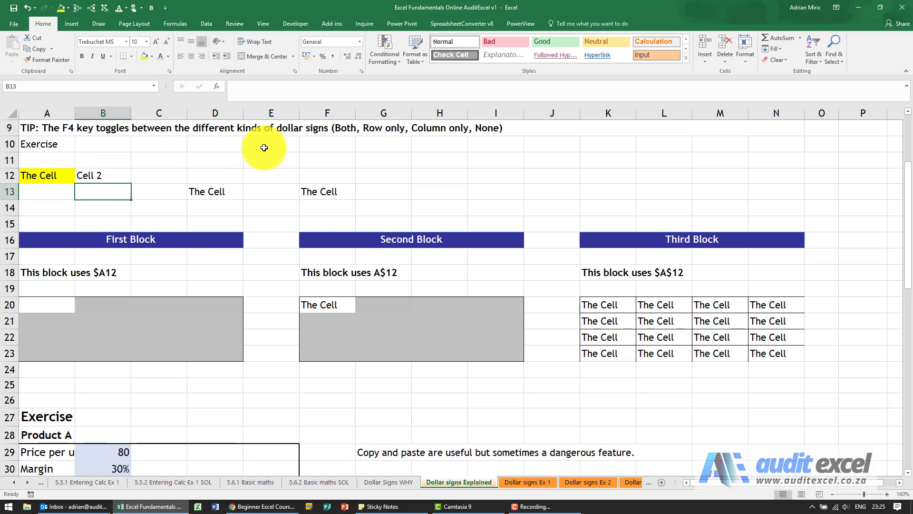
- Paste F20's =A$12 formula across F20:I23, then remove trace arrows and clear B12
left_click(327, 304)
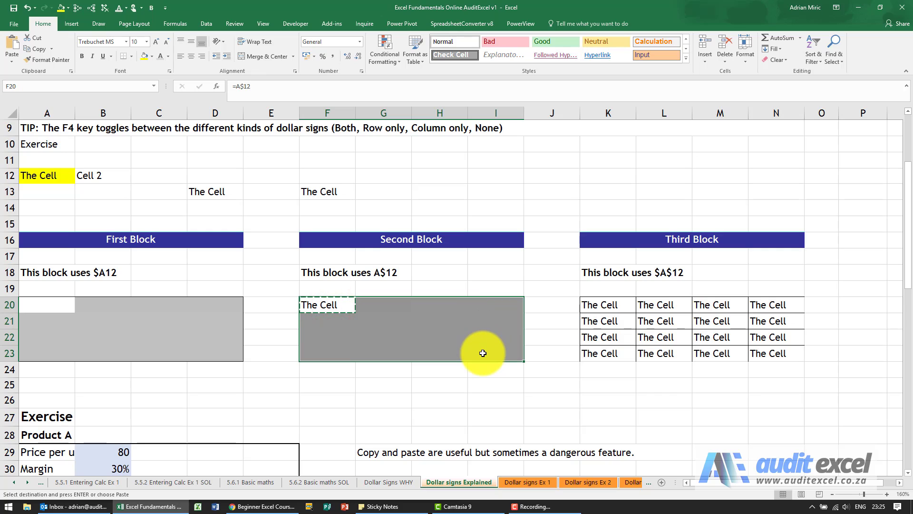
key("ctrl+v")
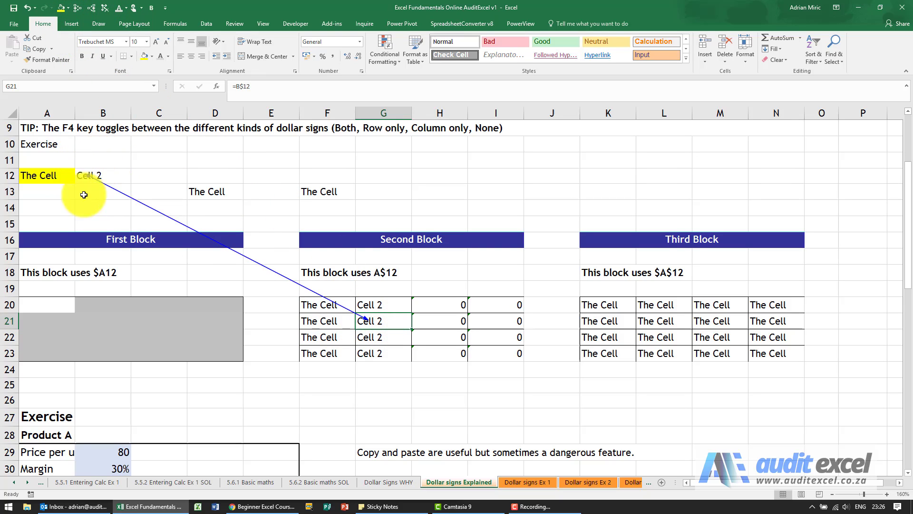
mouse_move(358, 325)
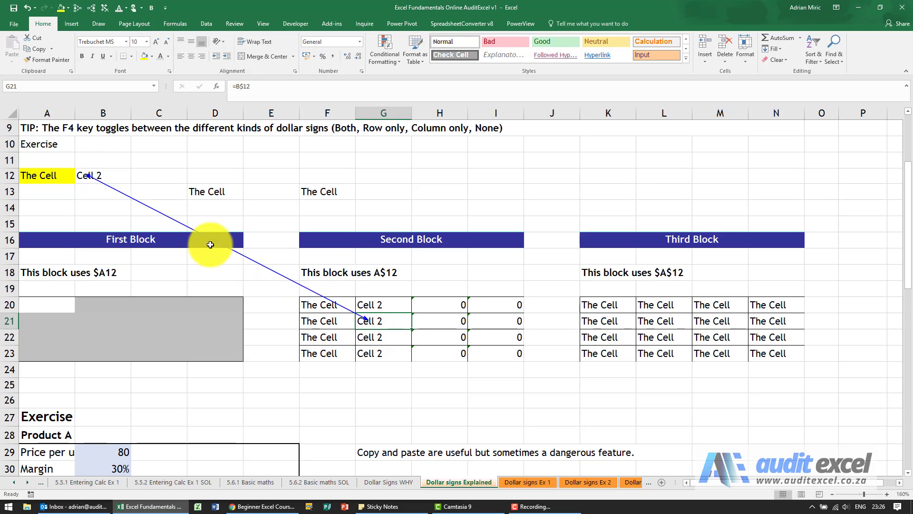
mouse_move(111, 169)
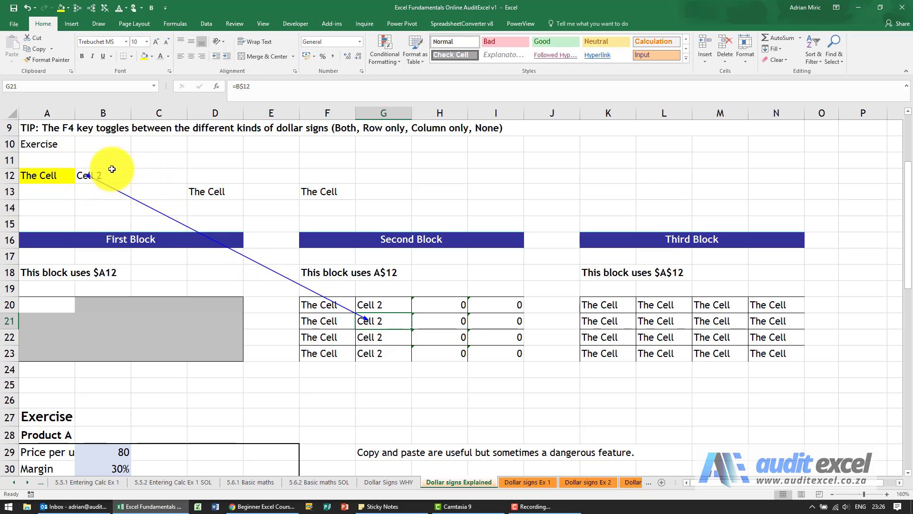
mouse_move(432, 308)
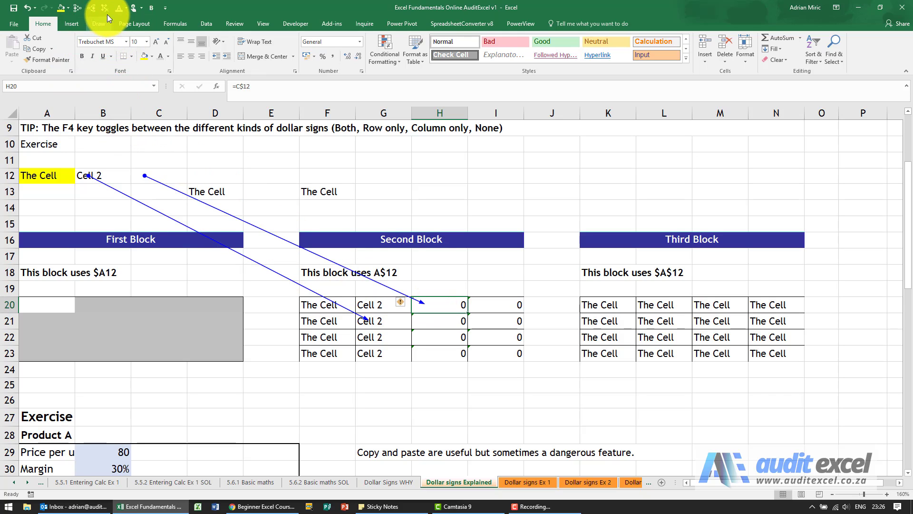
left_click(103, 176)
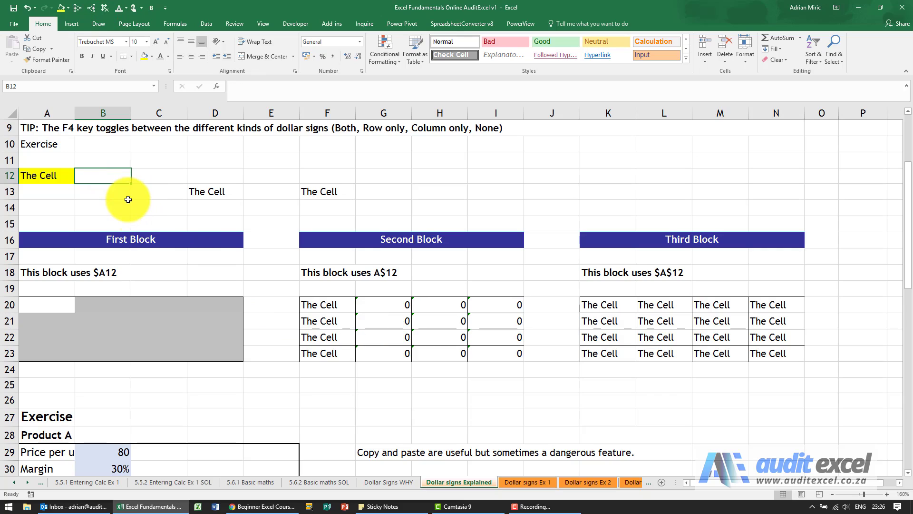
mouse_move(289, 348)
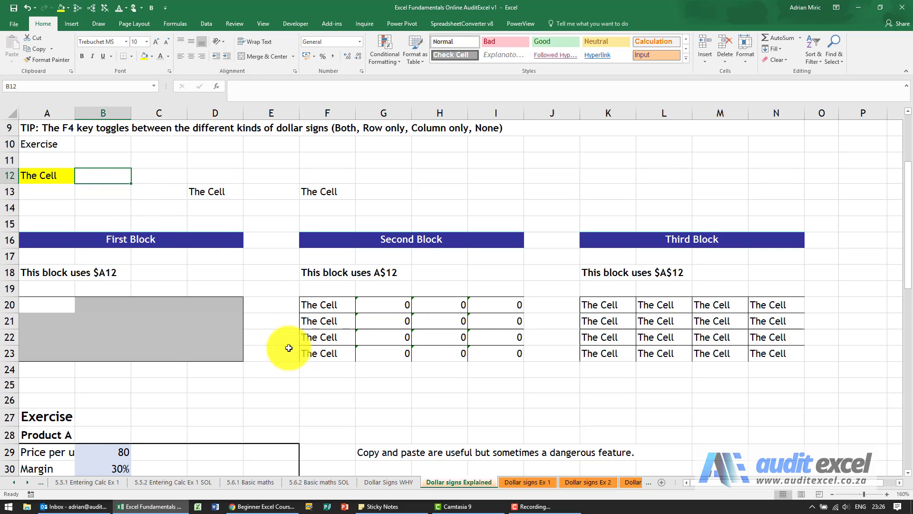
mouse_move(93, 268)
type("=")
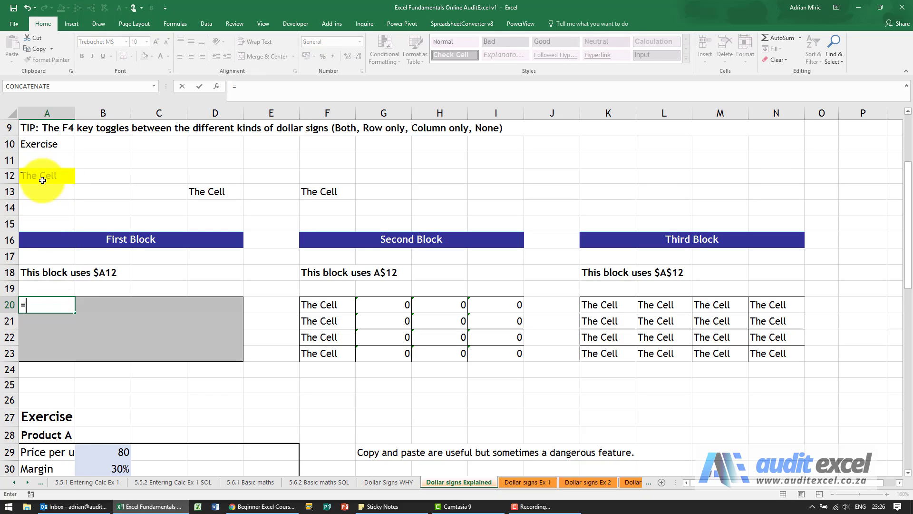
- Enter =$A12 in A20, fill A20:D23, and trace precedents of the copies
key("Enter")
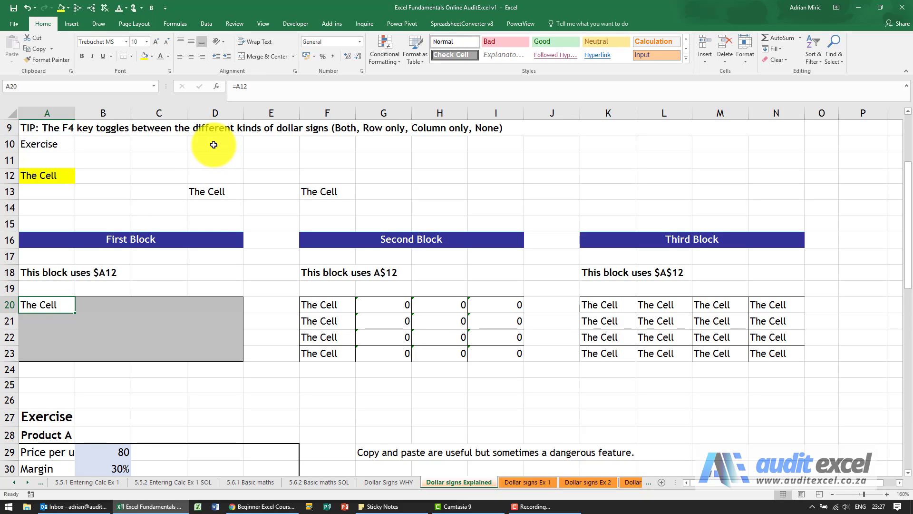
mouse_move(57, 172)
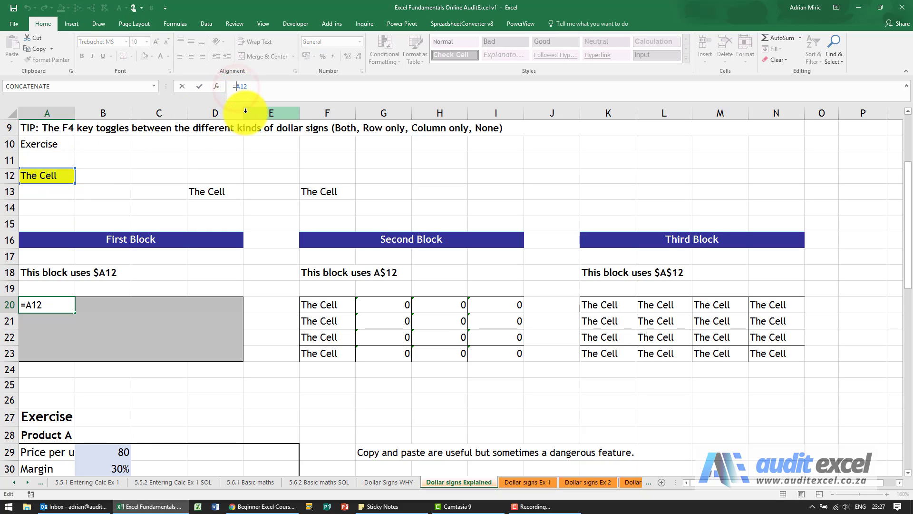
type("$")
key("Enter")
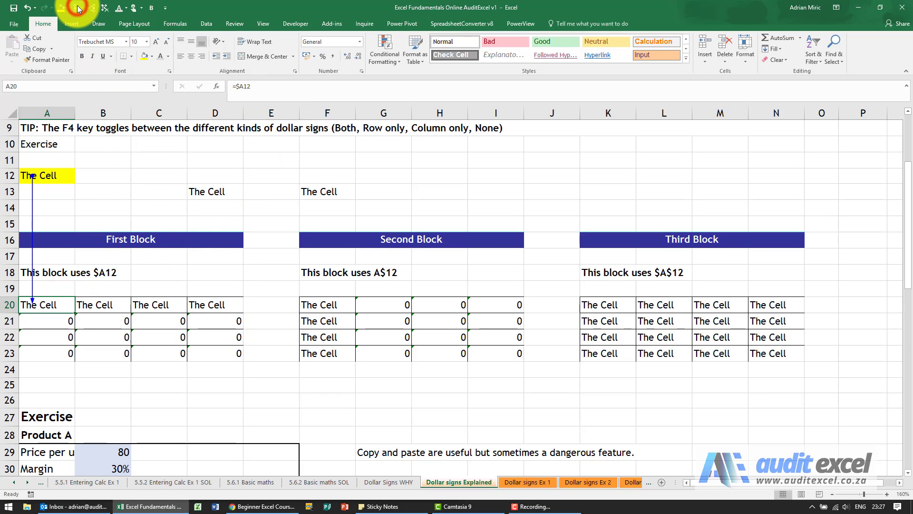
left_click(158, 305)
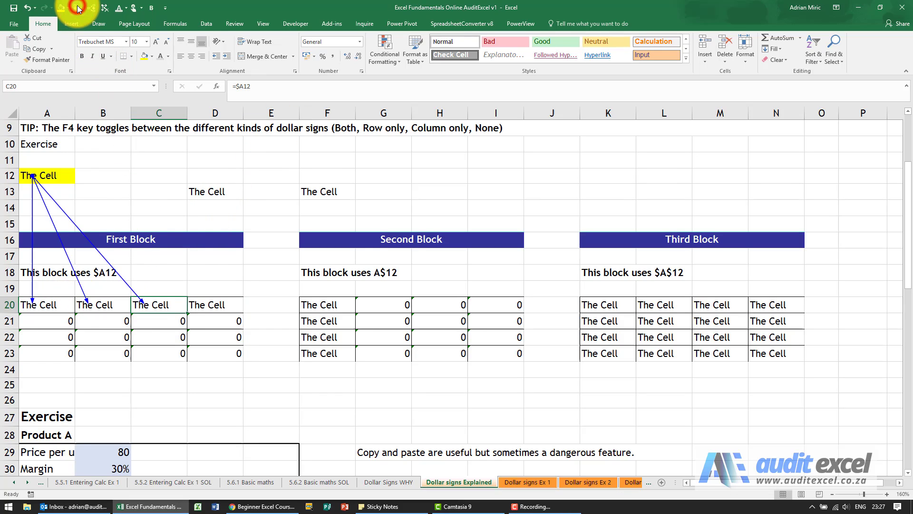
left_click(215, 304)
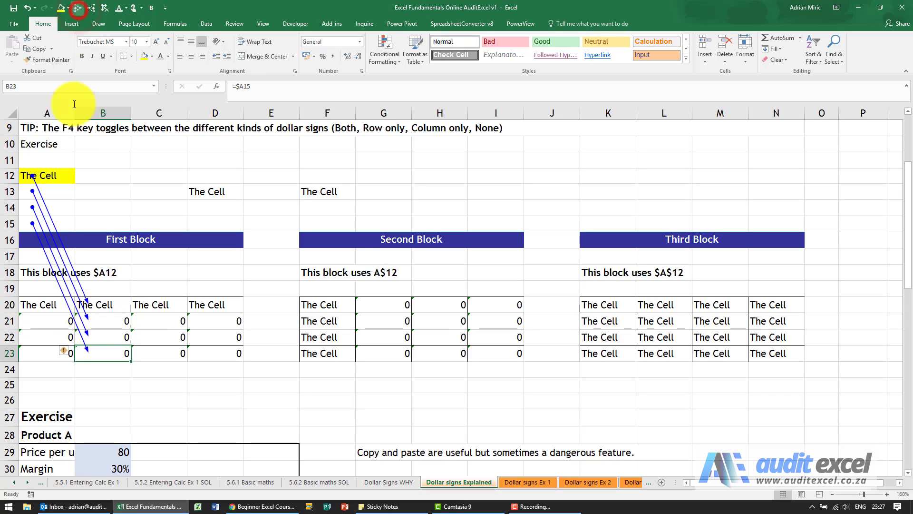
mouse_move(47, 218)
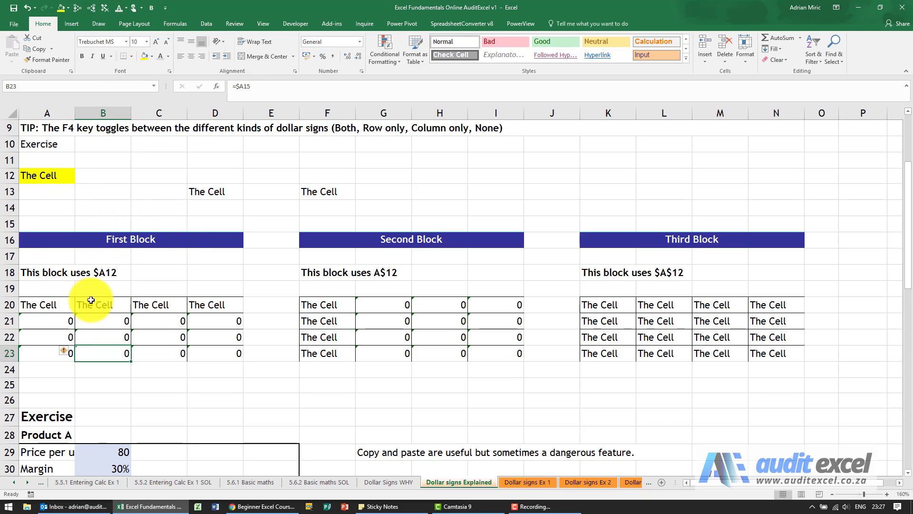
mouse_move(109, 295)
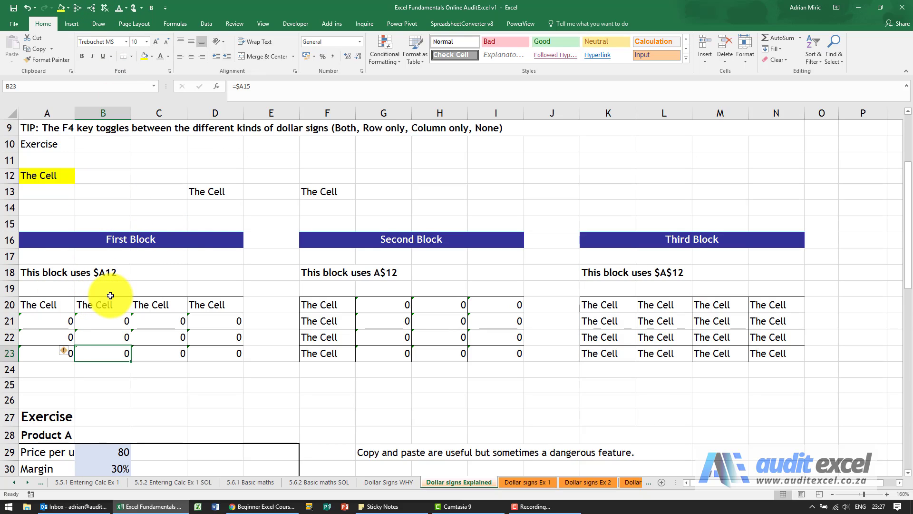